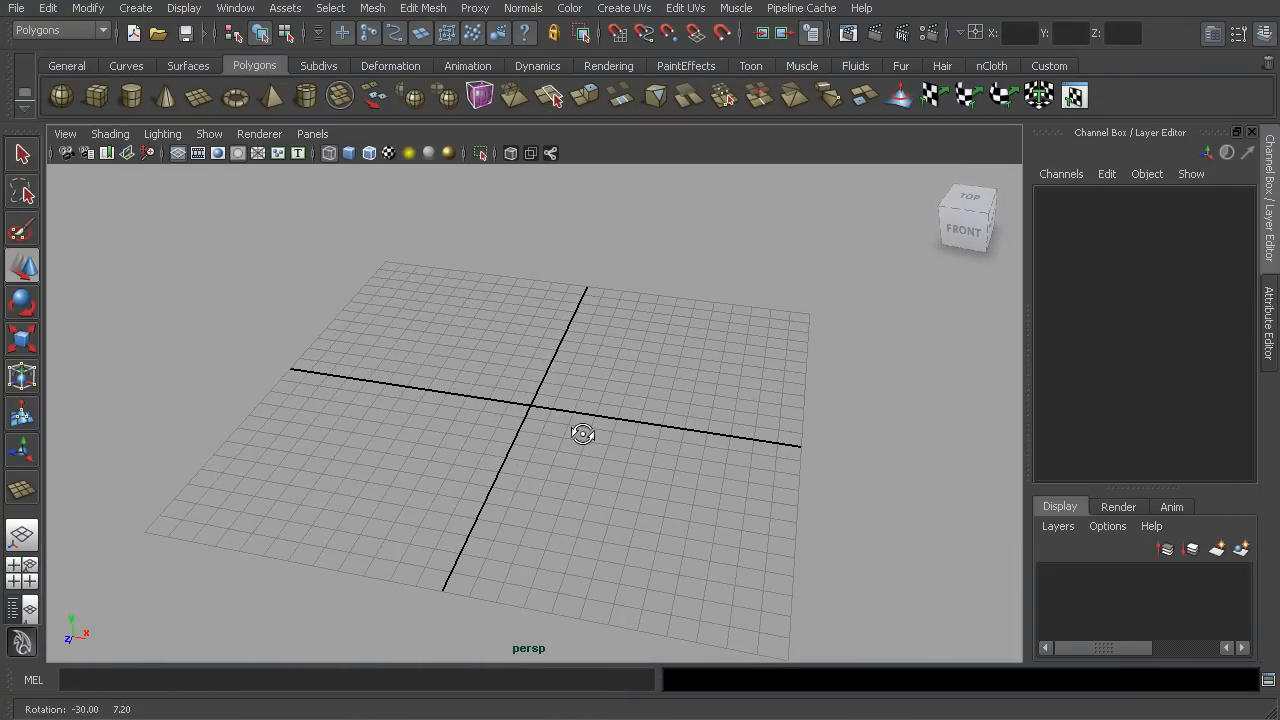
Step: Draw a polygon plane about 14.5 units square with 30 by 30 subdivisions, then reselect it
left_click_drag(583, 433, 621, 438)
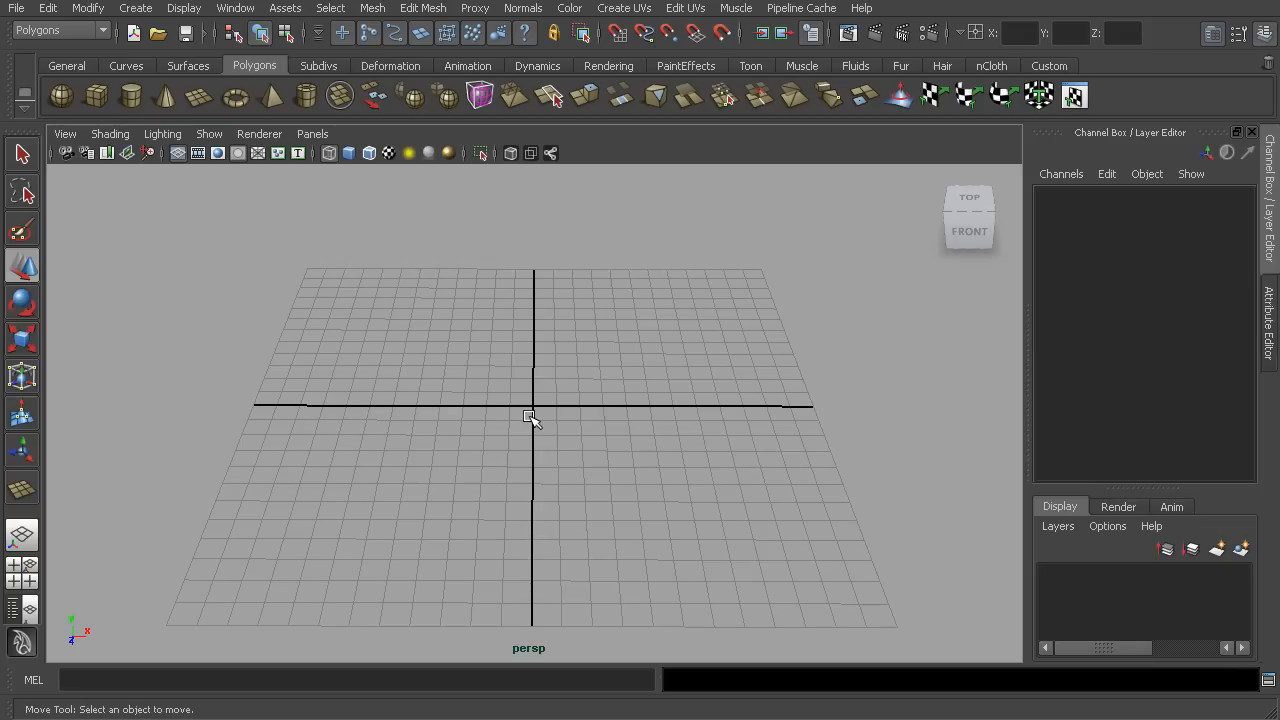
mouse_move(550, 420)
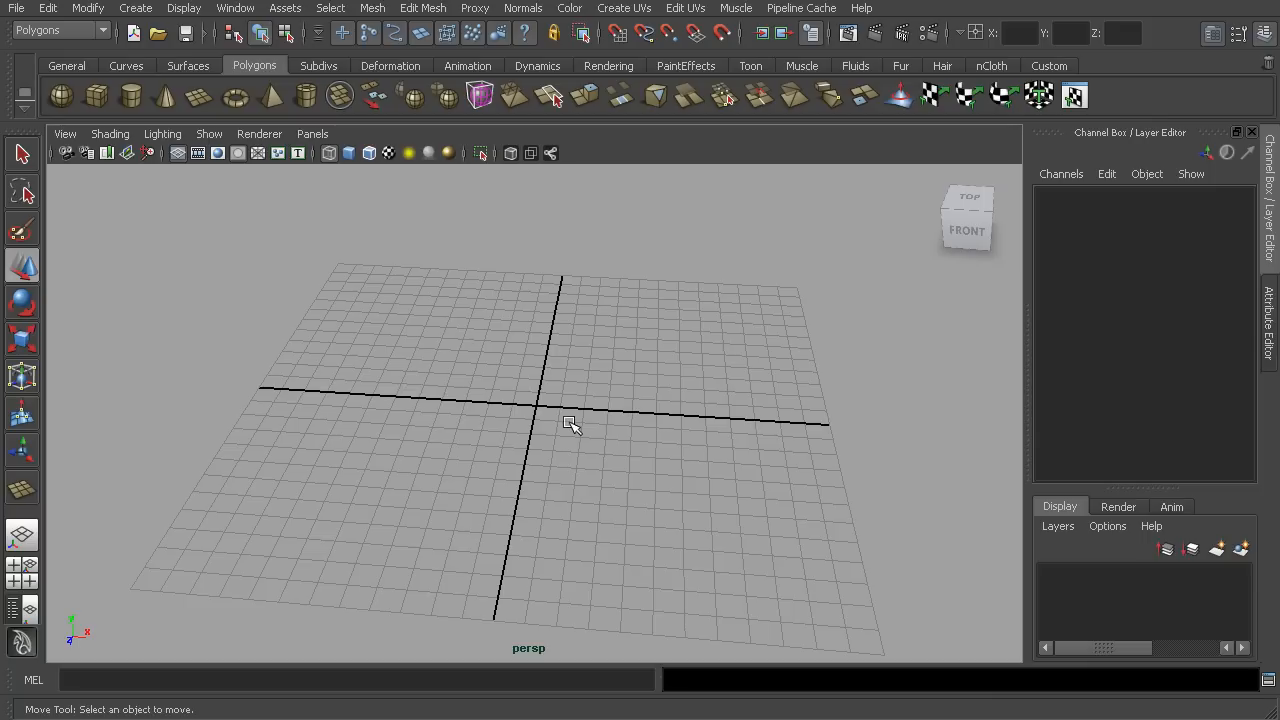
mouse_move(192, 101)
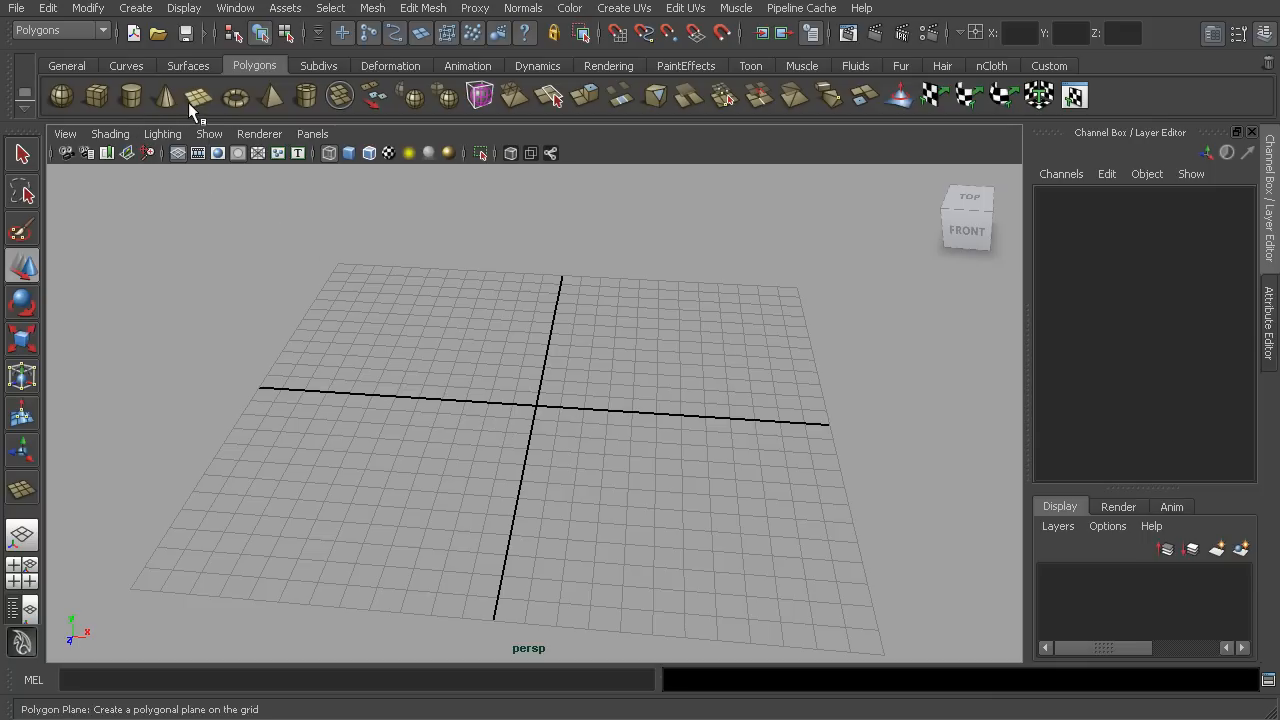
left_click(196, 96)
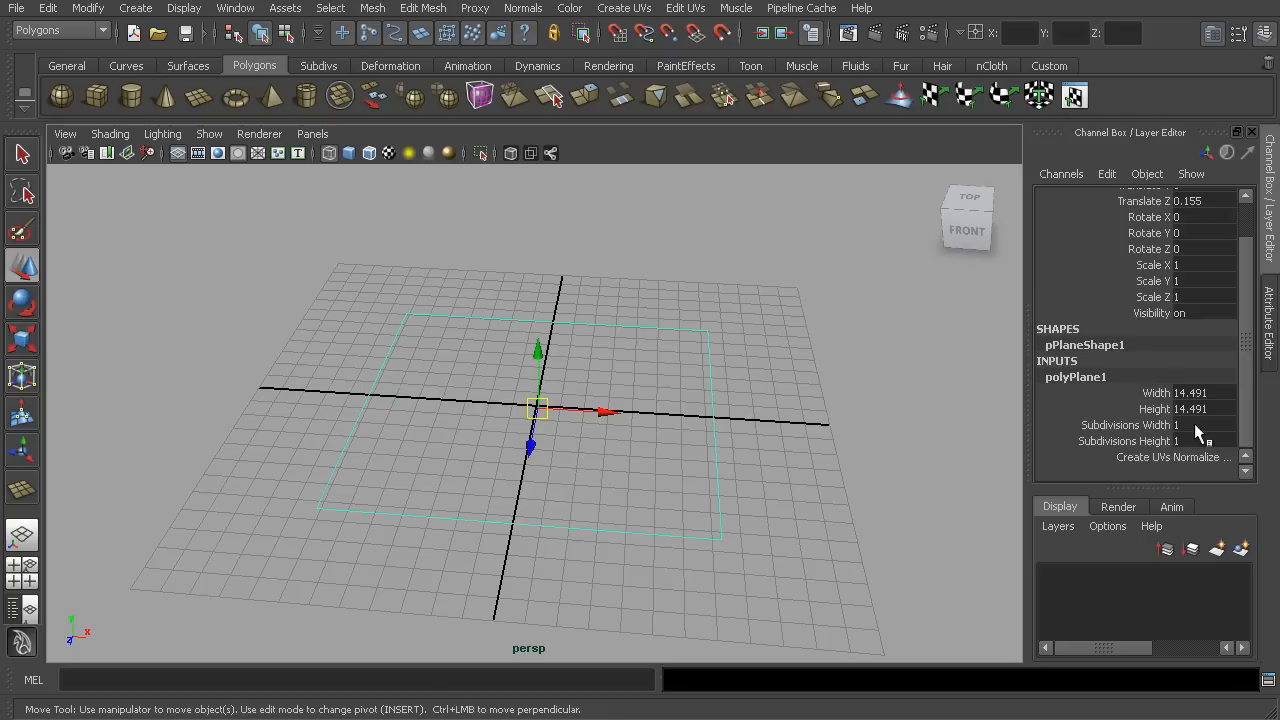
type("30")
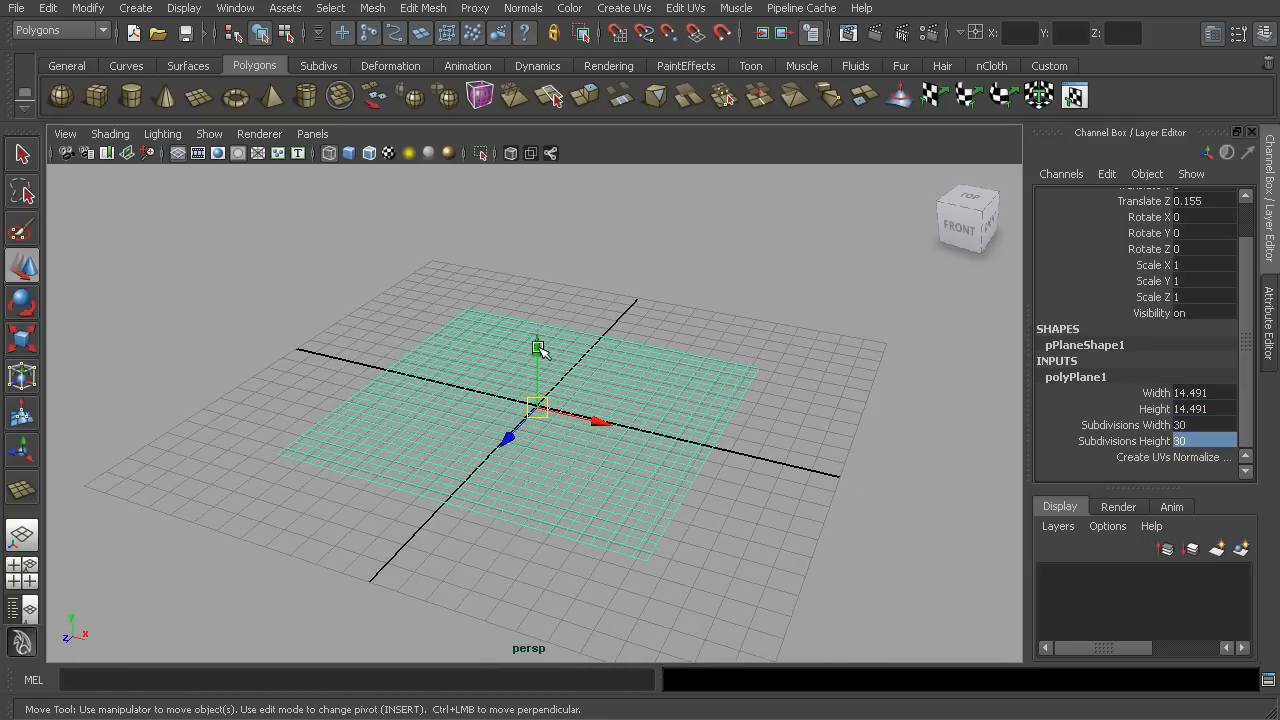
left_click_drag(538, 345, 597, 382)
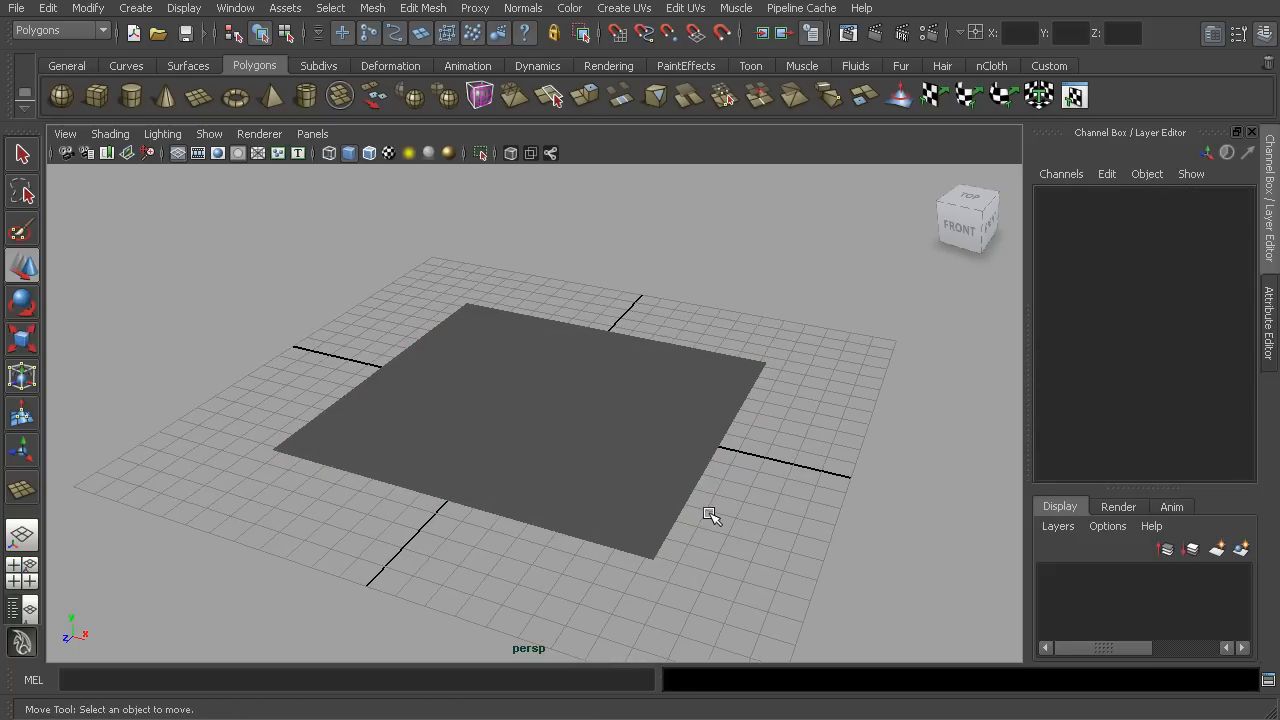
left_click(540, 420)
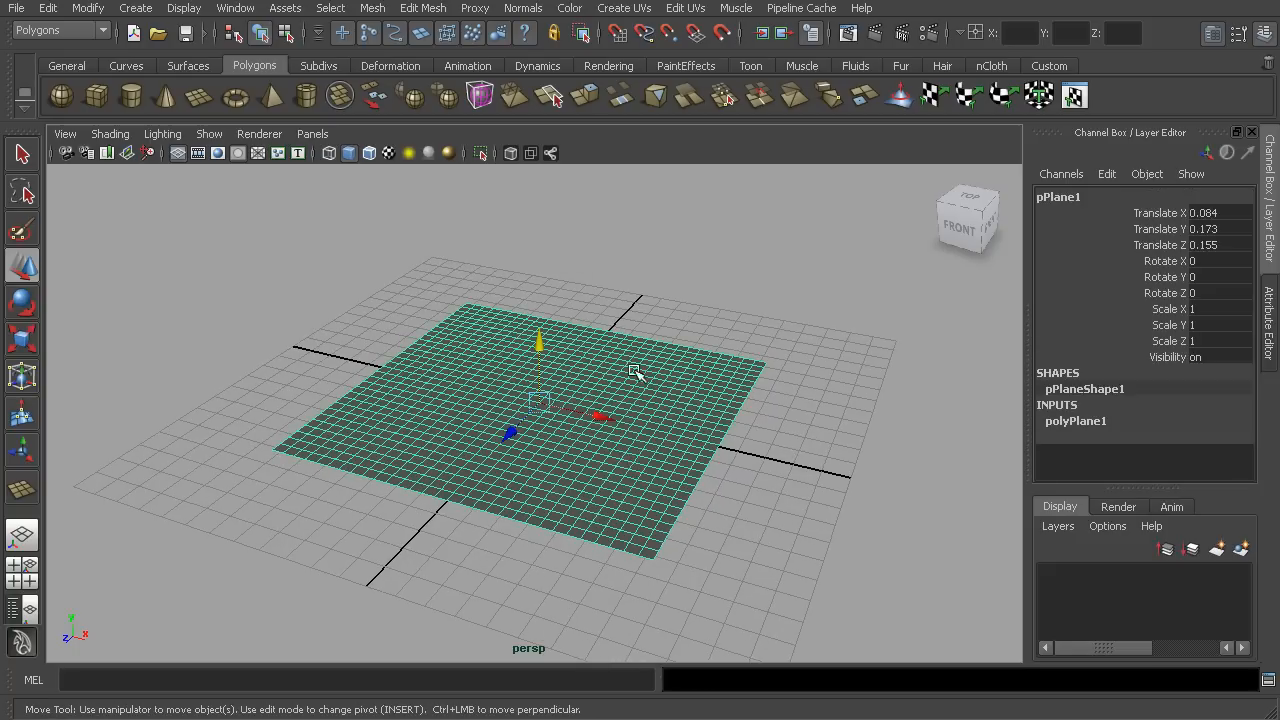
Step: Activate the Sculpt Geometry Tool and show its Stylus Pressure mapping choices
left_click(370, 8)
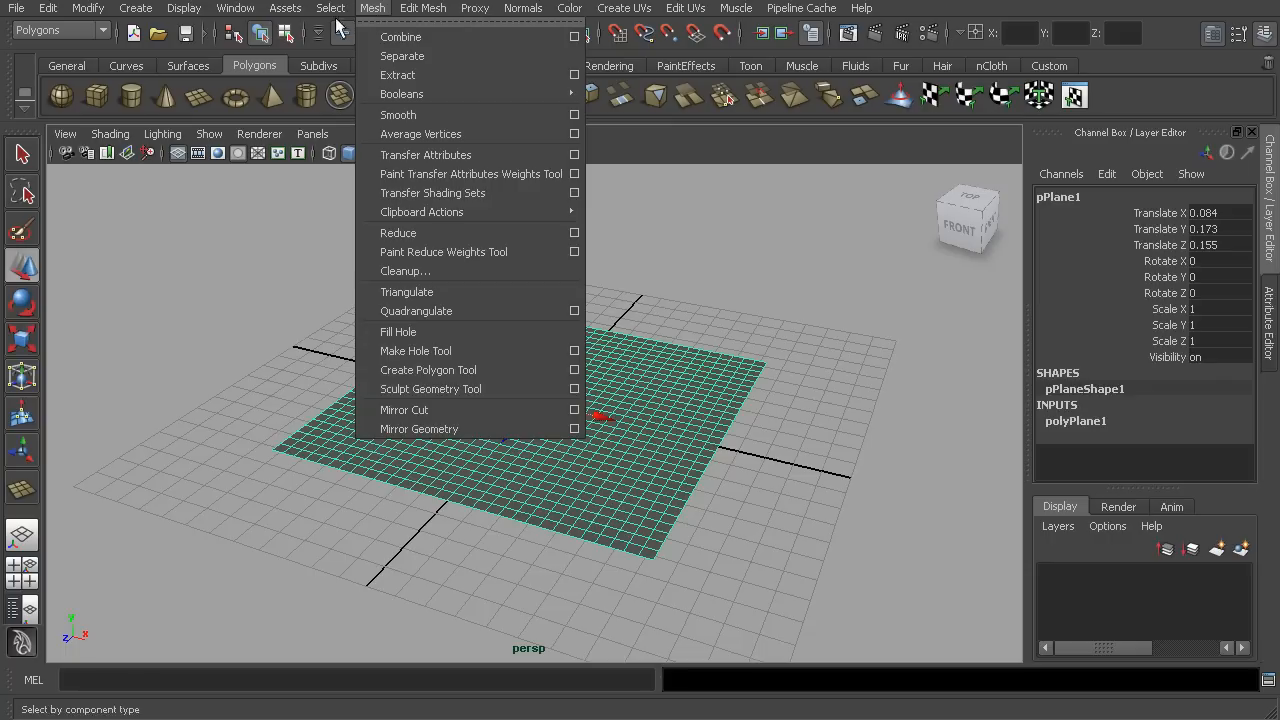
mouse_move(451, 202)
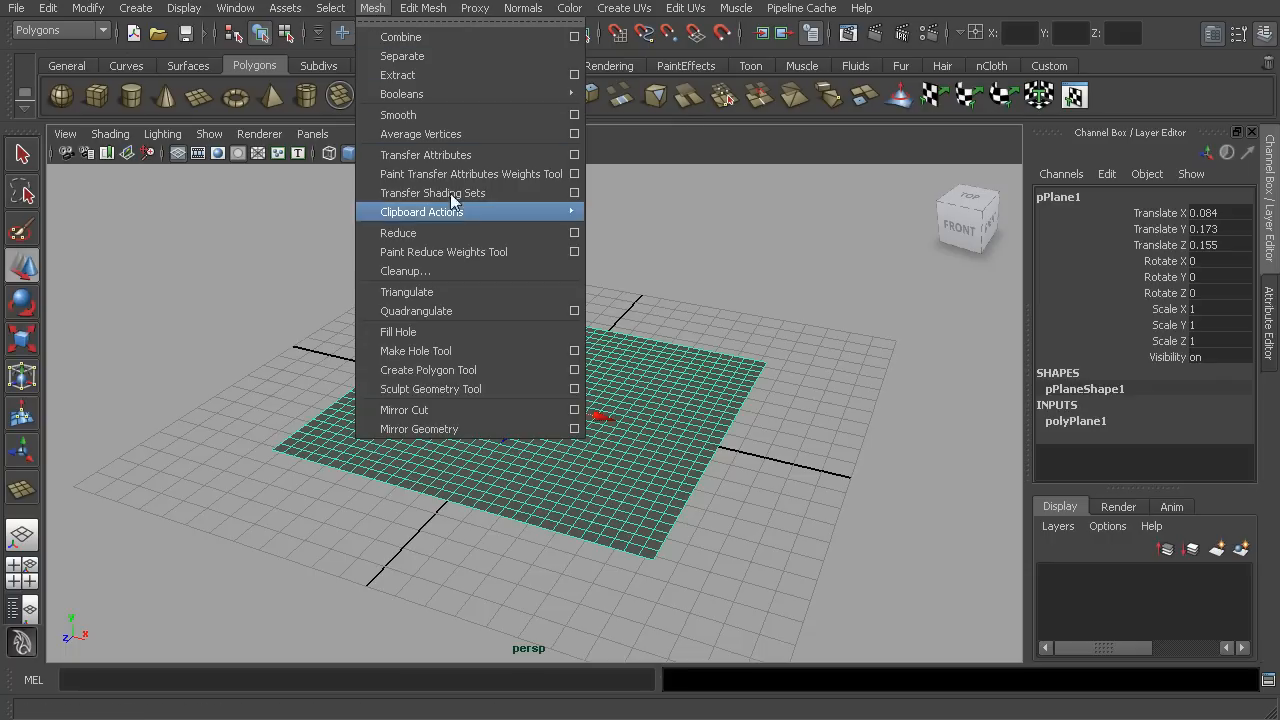
mouse_move(494, 389)
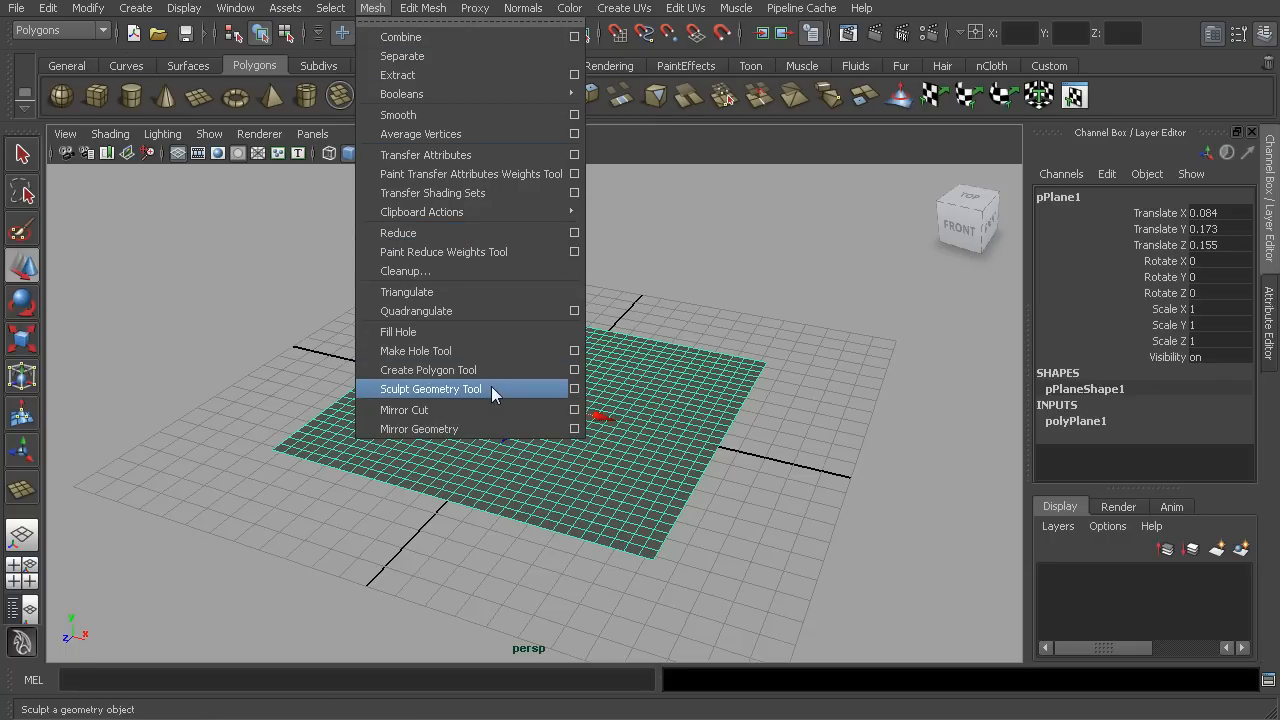
left_click(430, 389)
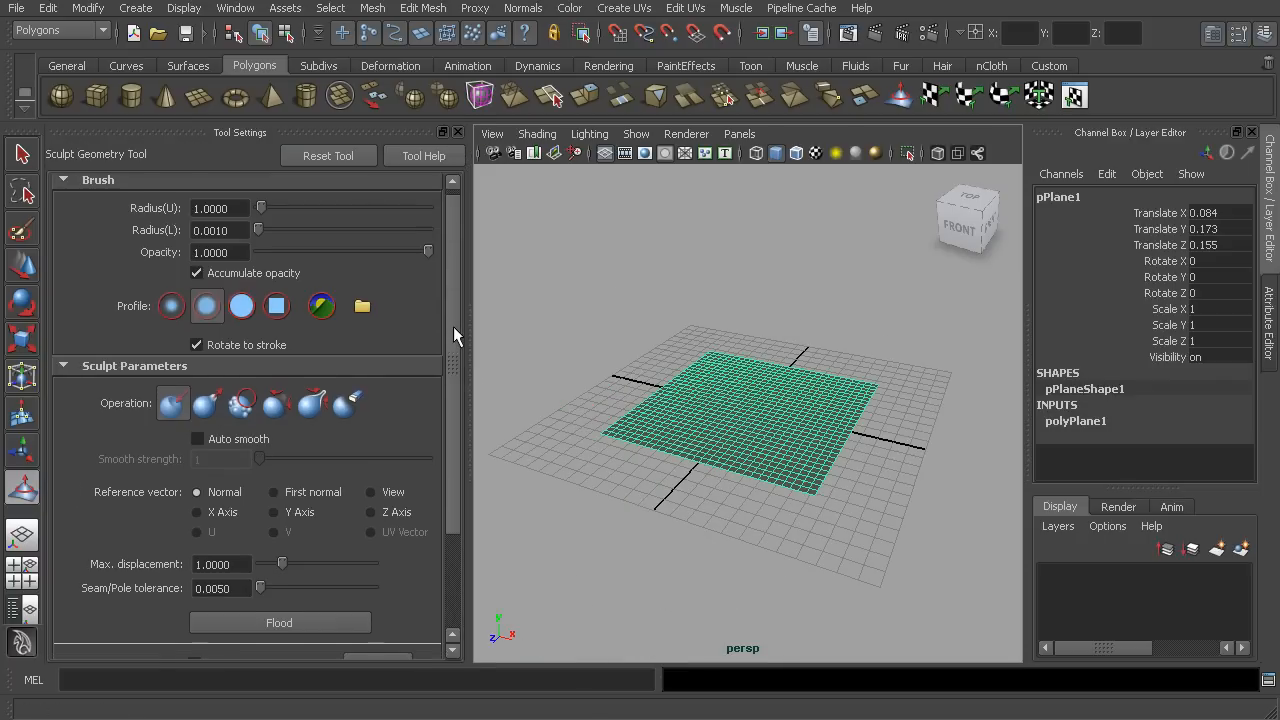
scroll("down", 3)
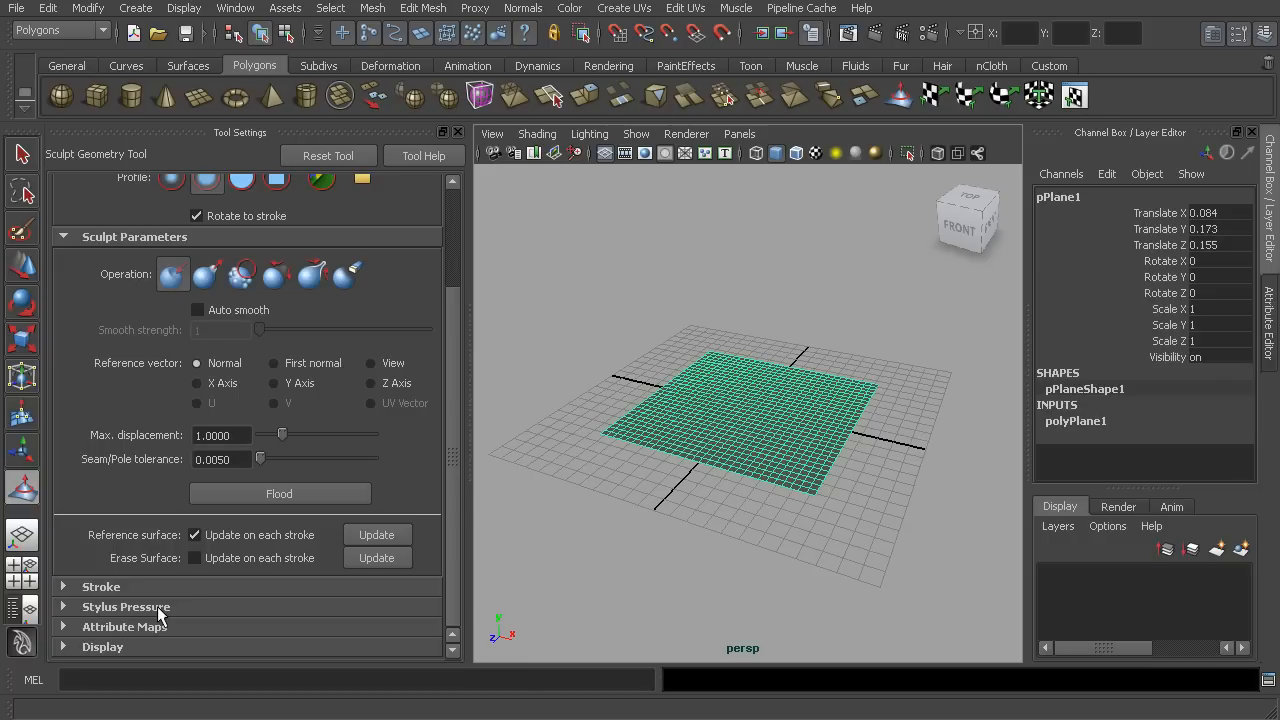
left_click(125, 606)
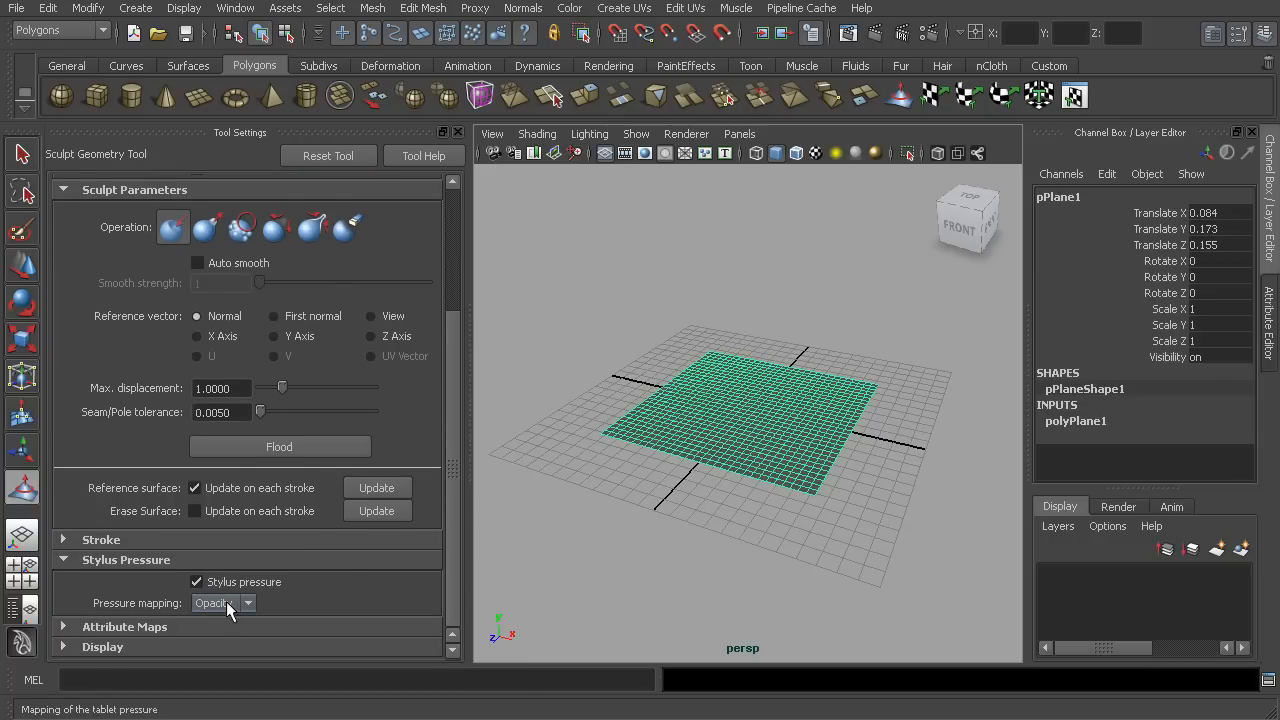
left_click(246, 603)
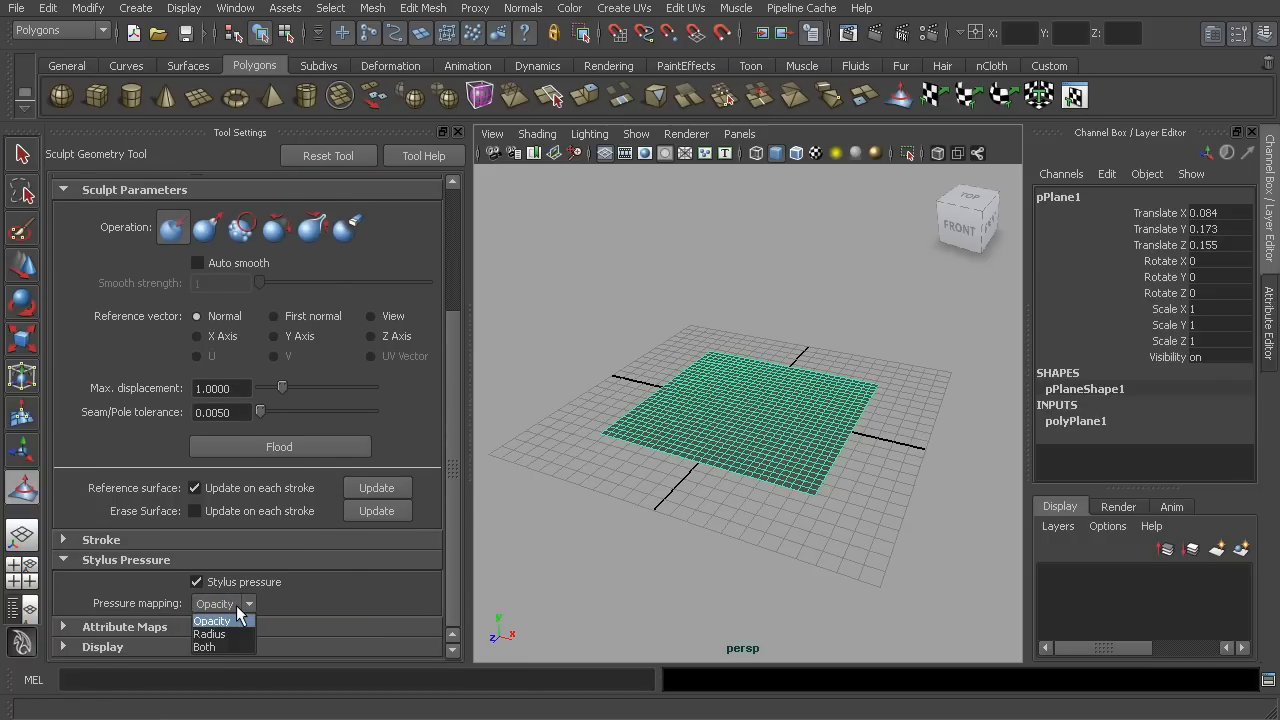
mouse_move(204, 646)
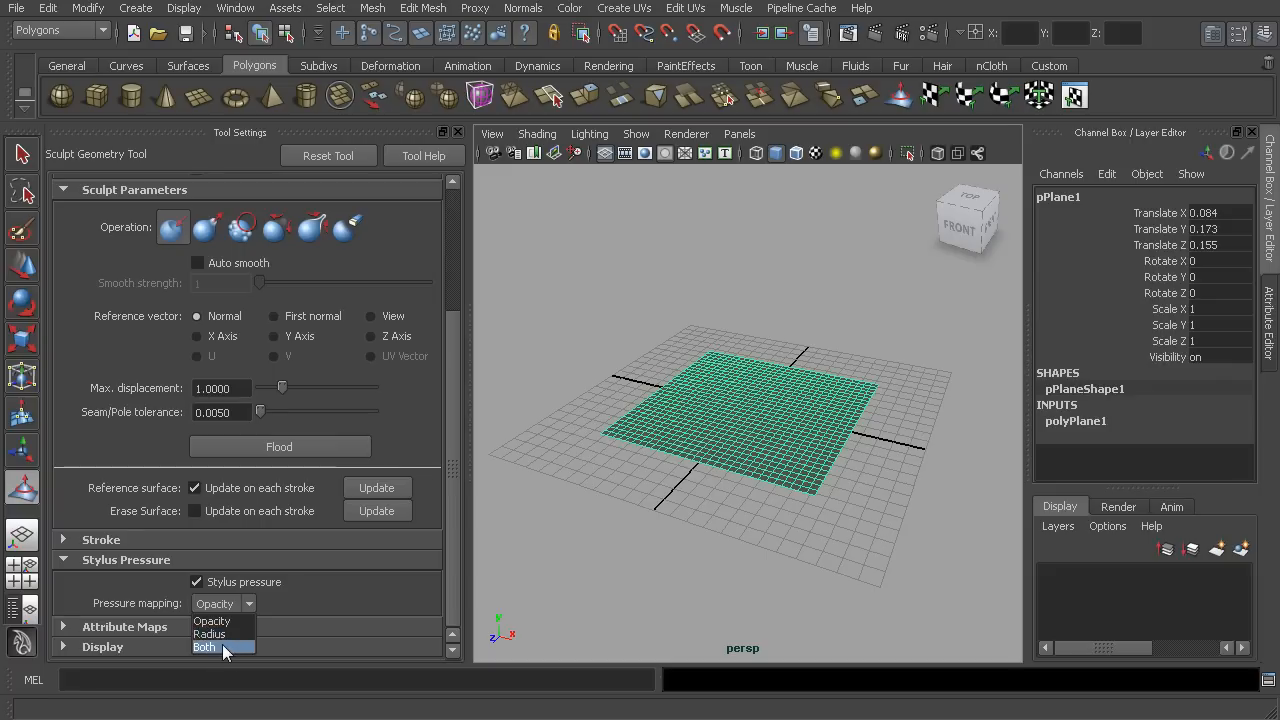
mouse_move(212, 621)
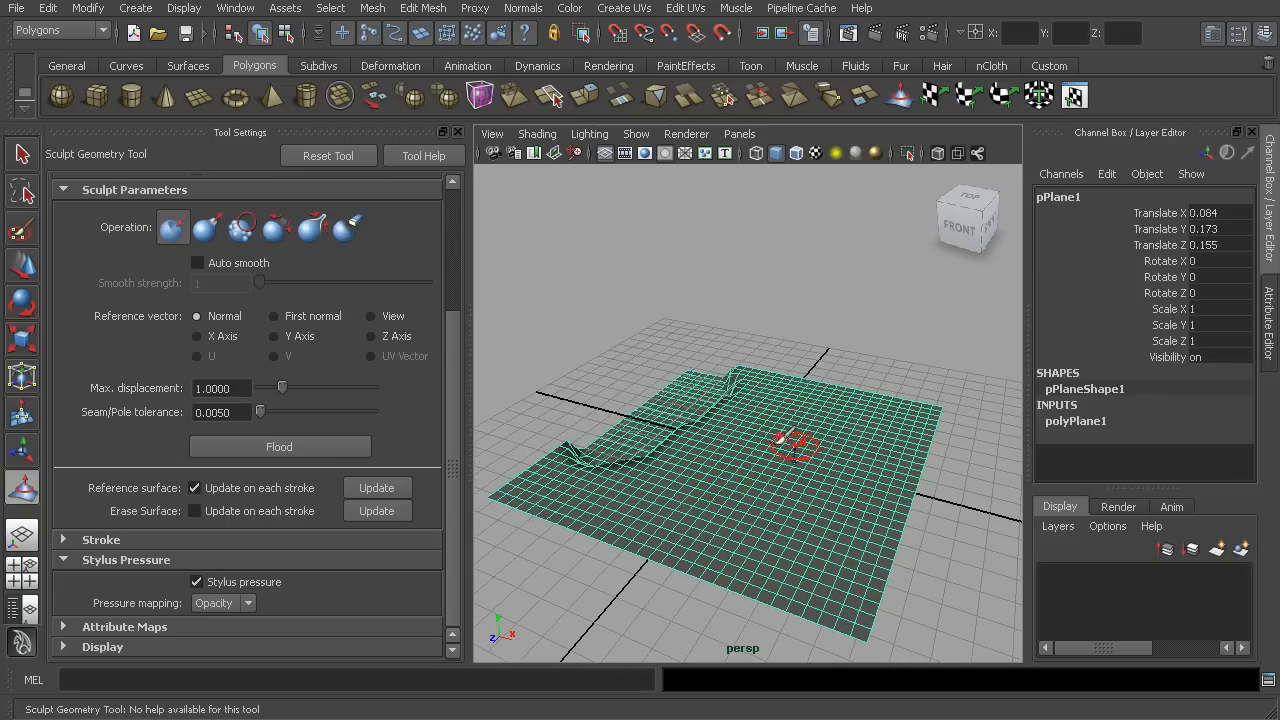
mouse_move(897, 430)
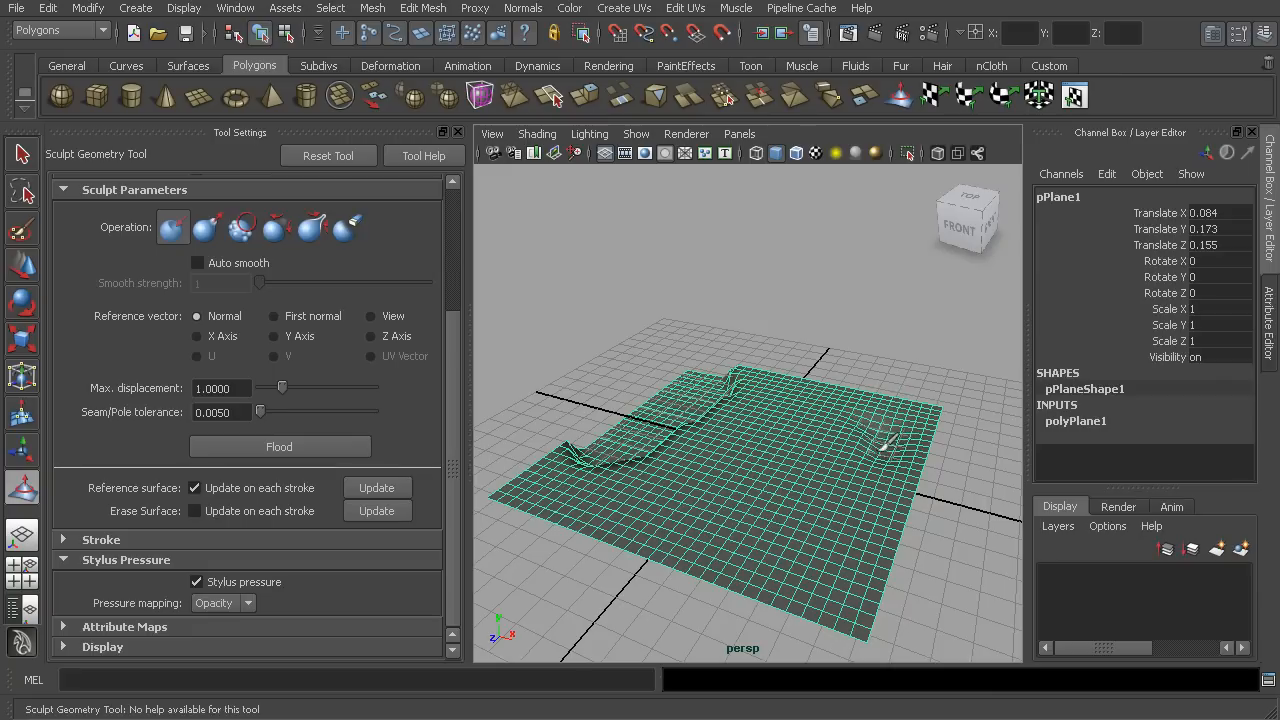
Step: Sculpt a raised bump and a long curved fold into the plane, then return to the Select Tool
left_click_drag(880, 445, 850, 495)
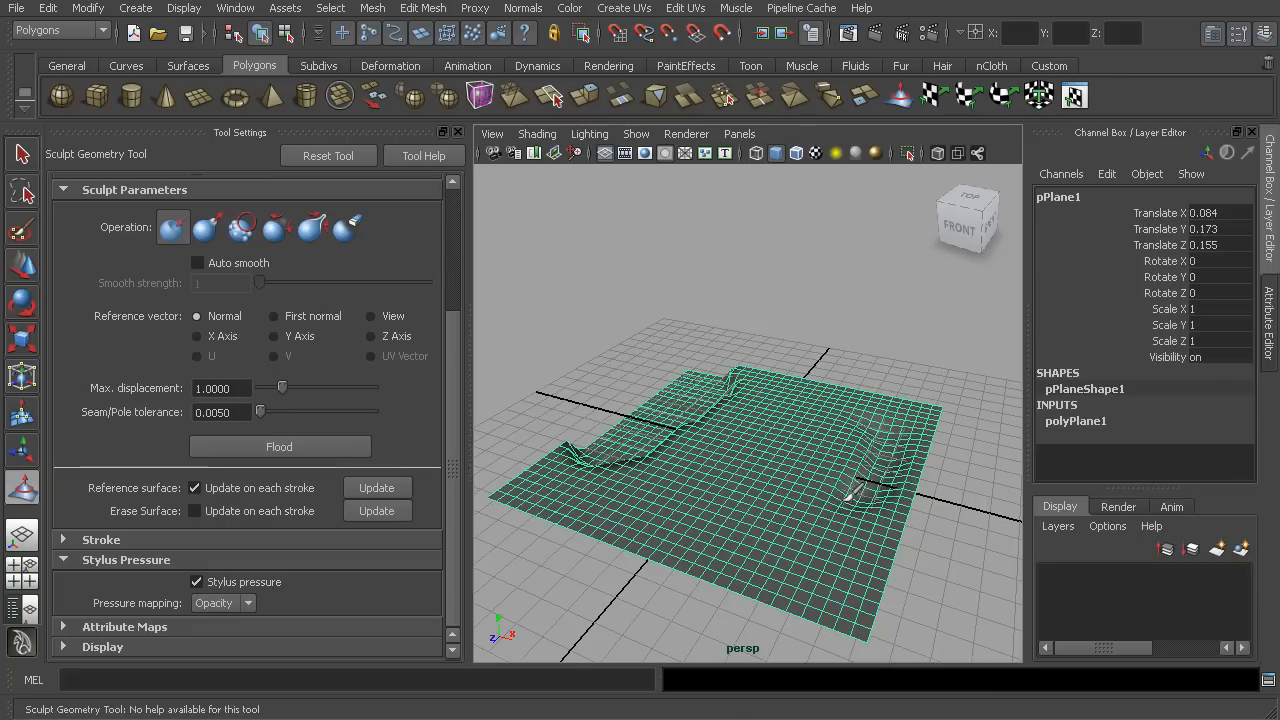
left_click_drag(850, 490, 760, 450)
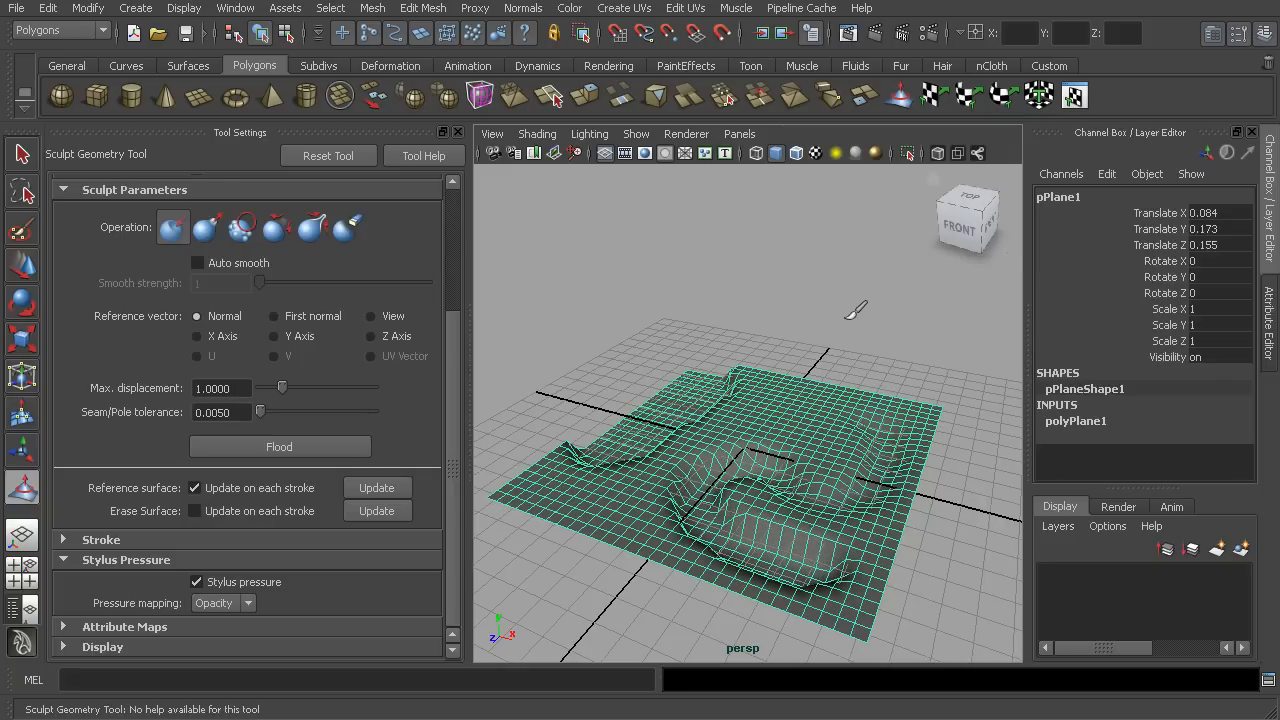
left_click(20, 154)
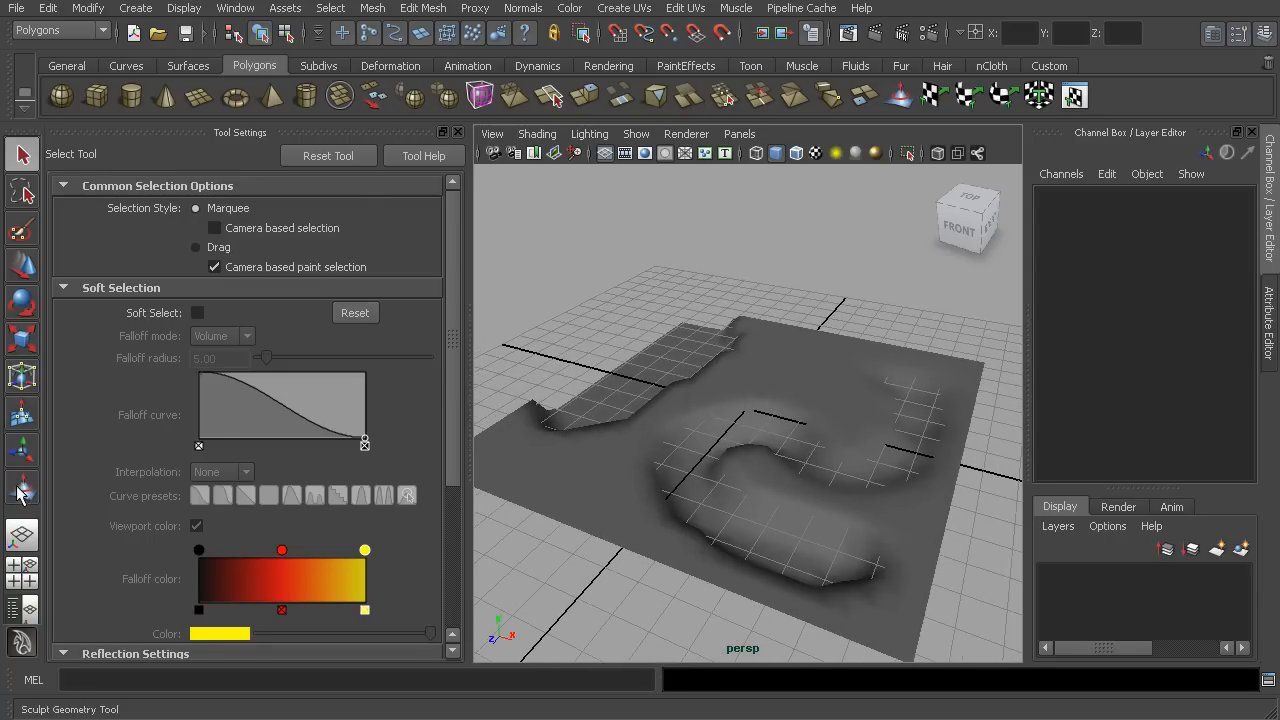
Step: Review the Sculpt Geometry Tool settings and remove the sculpted plane from the grid
left_click(22, 487)
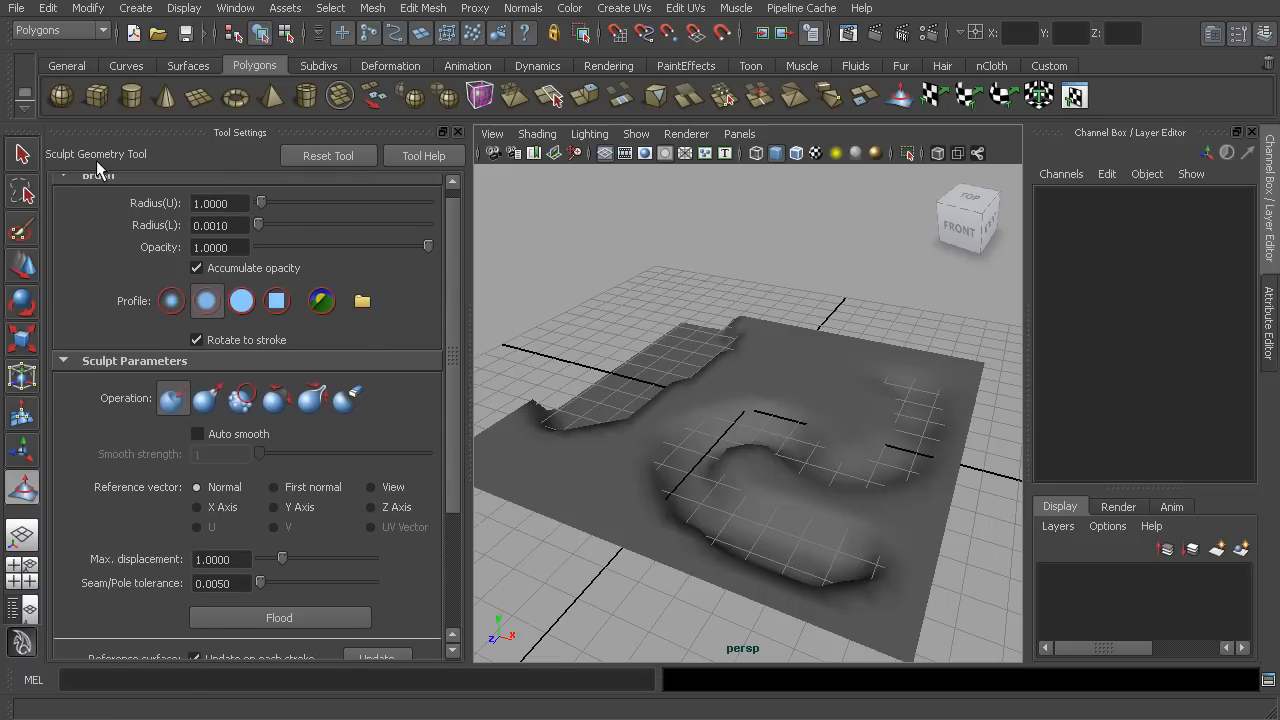
mouse_move(85, 170)
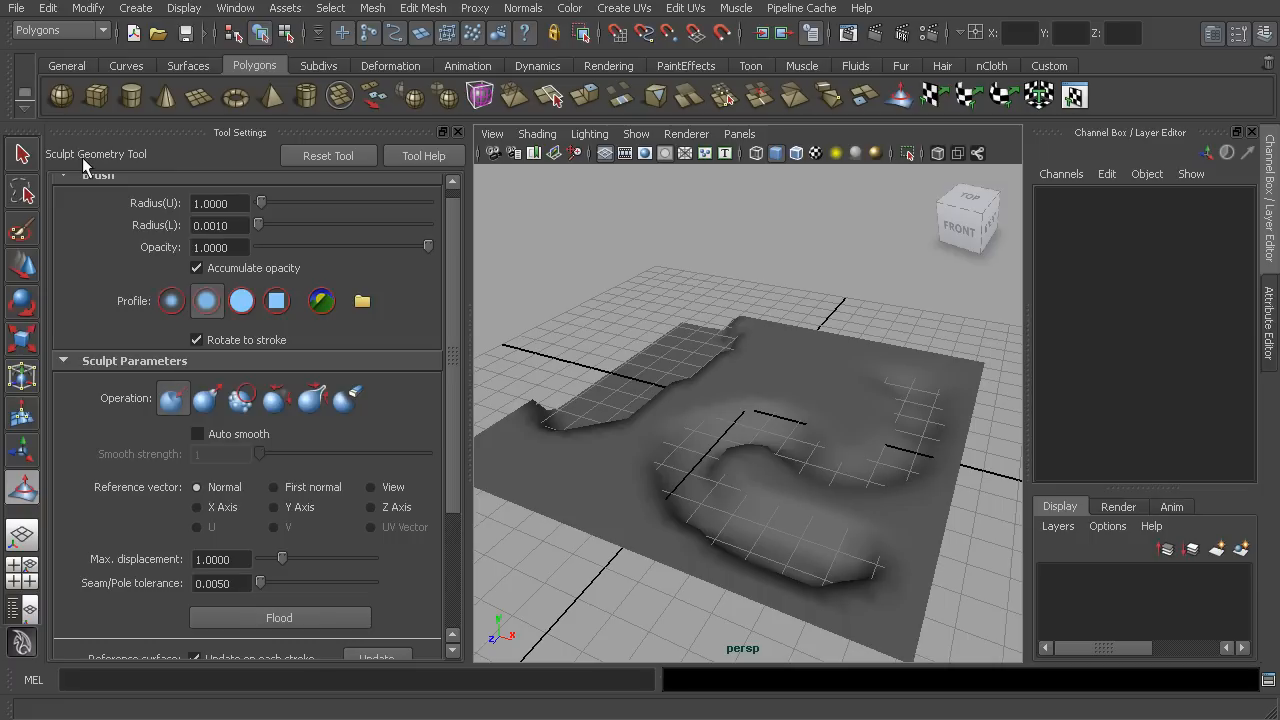
mouse_move(108, 165)
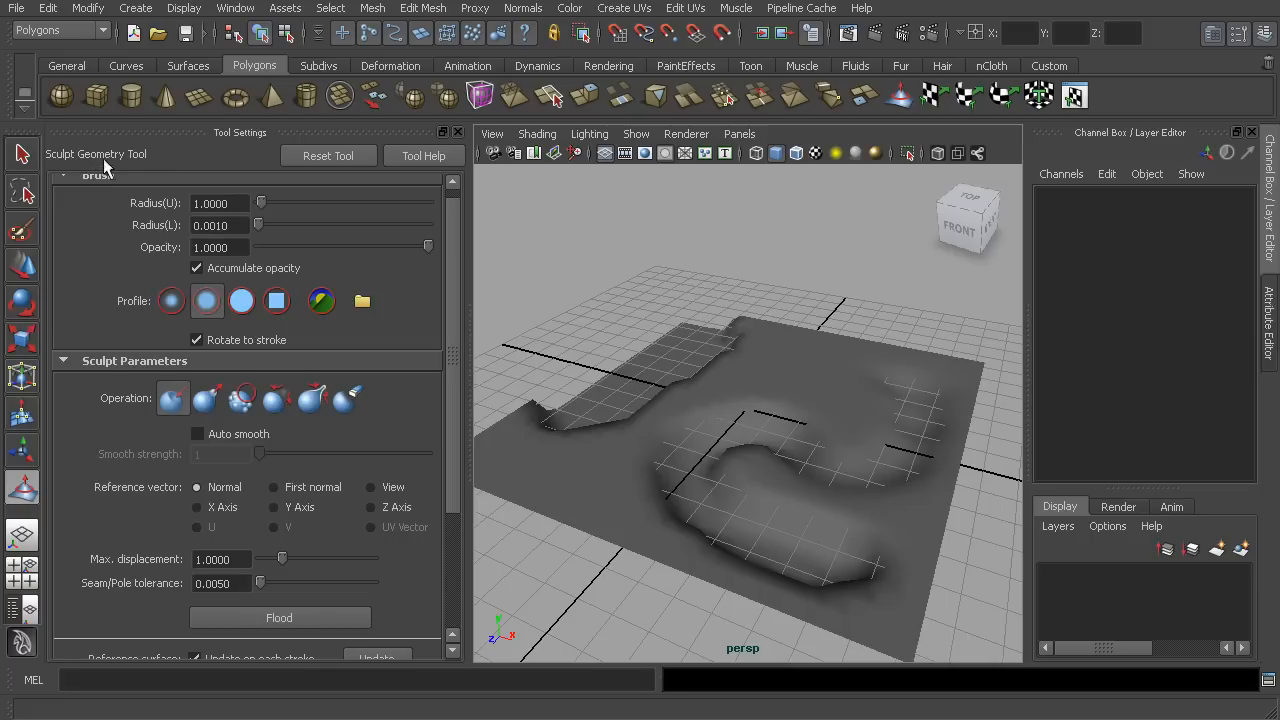
mouse_move(237, 339)
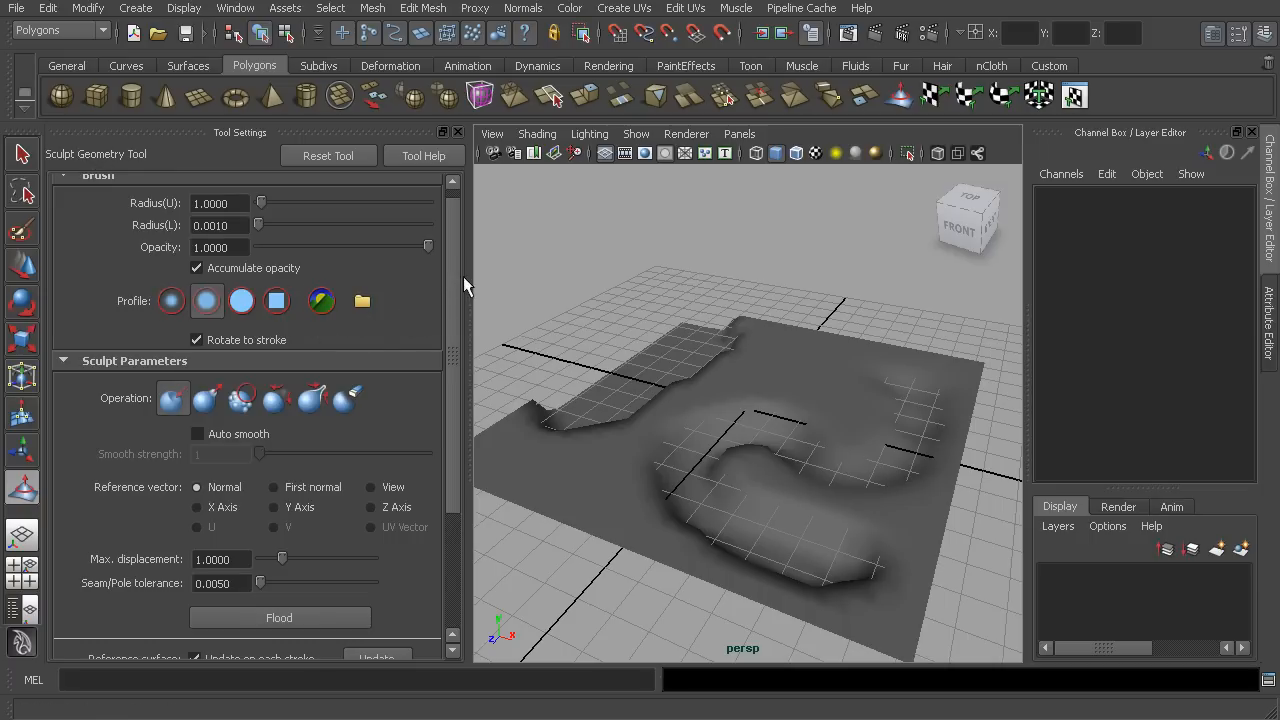
scroll("down", 3)
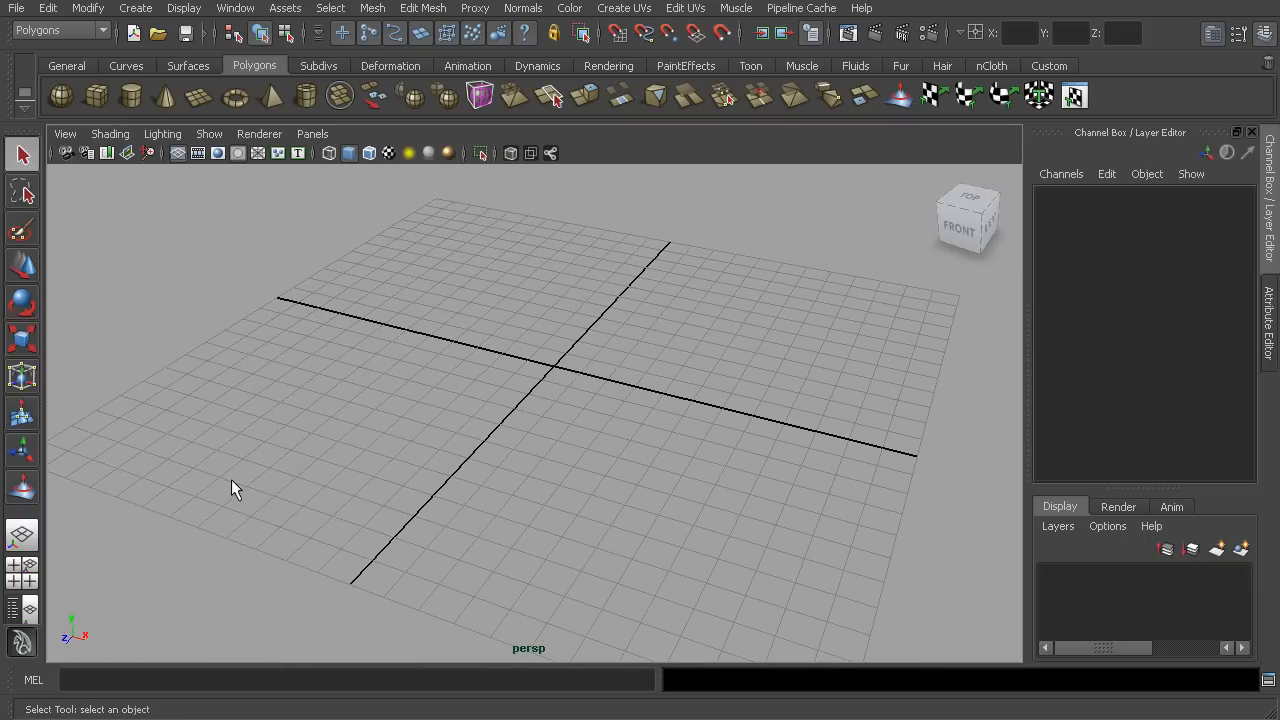
Step: Open the Paint Effects Visor at the trees folder and load bamboo.mel
left_click(234, 8)
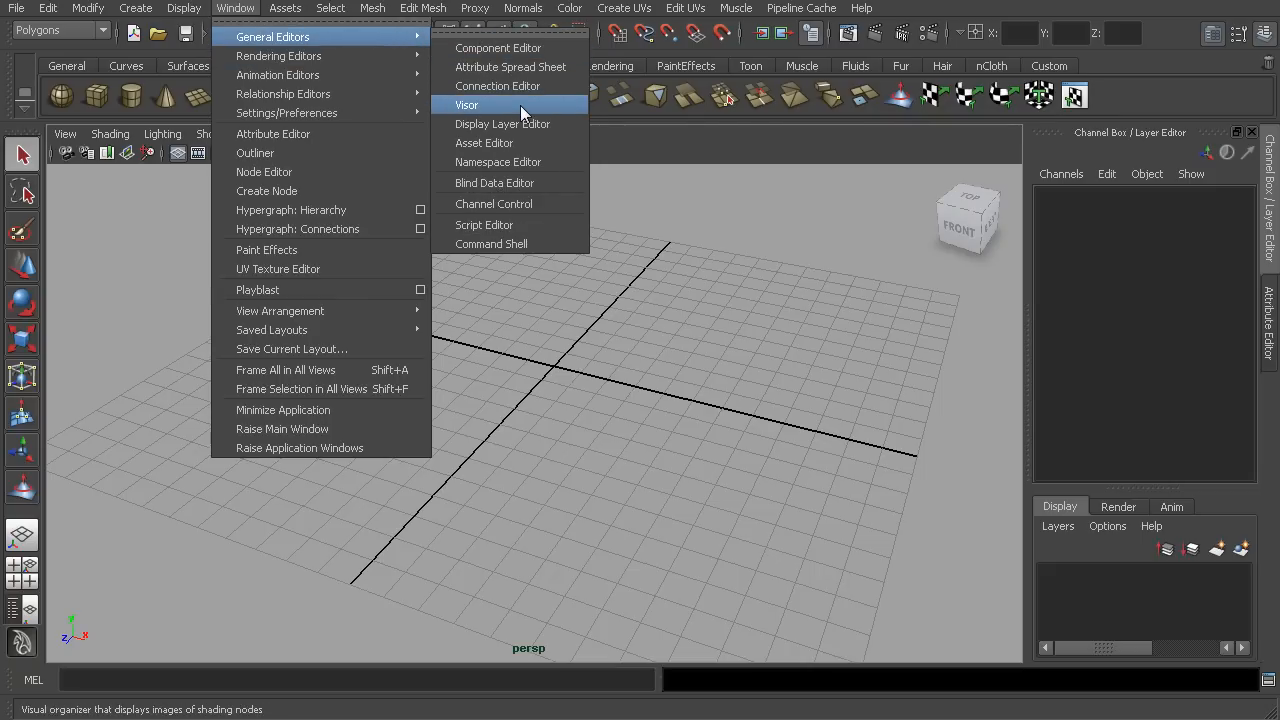
left_click(475, 104)
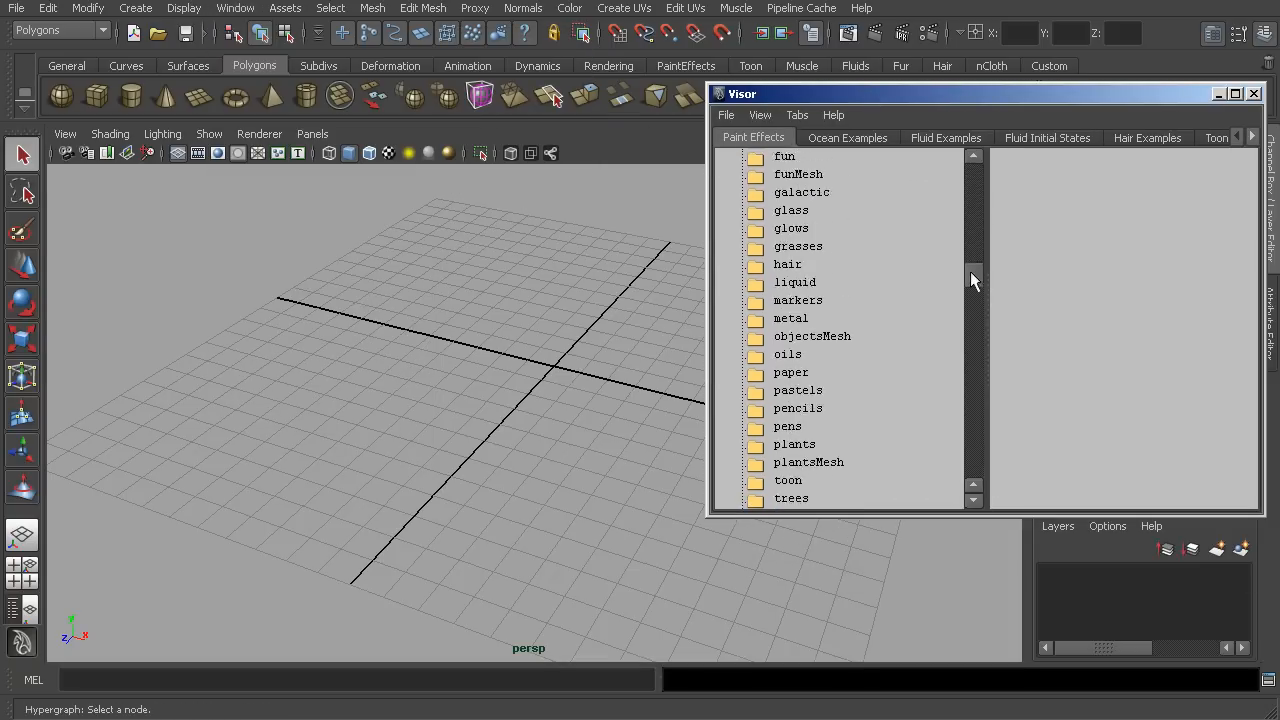
left_click(790, 359)
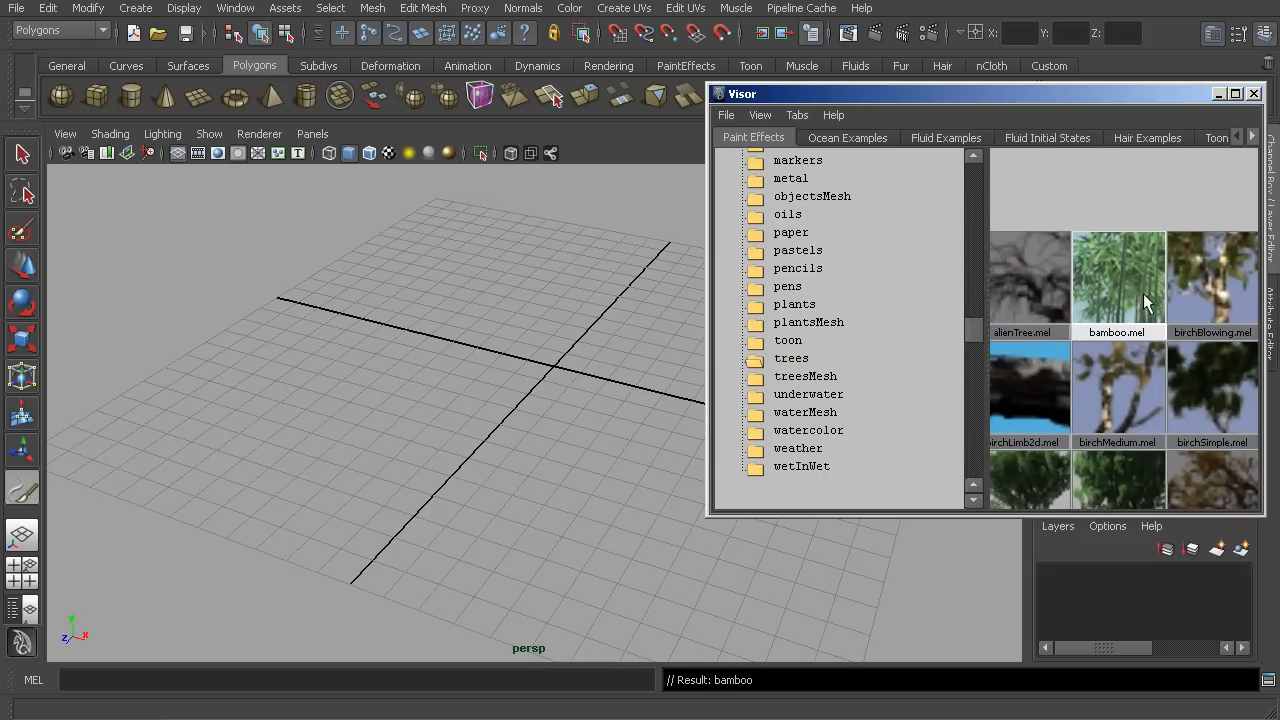
left_click(1117, 280)
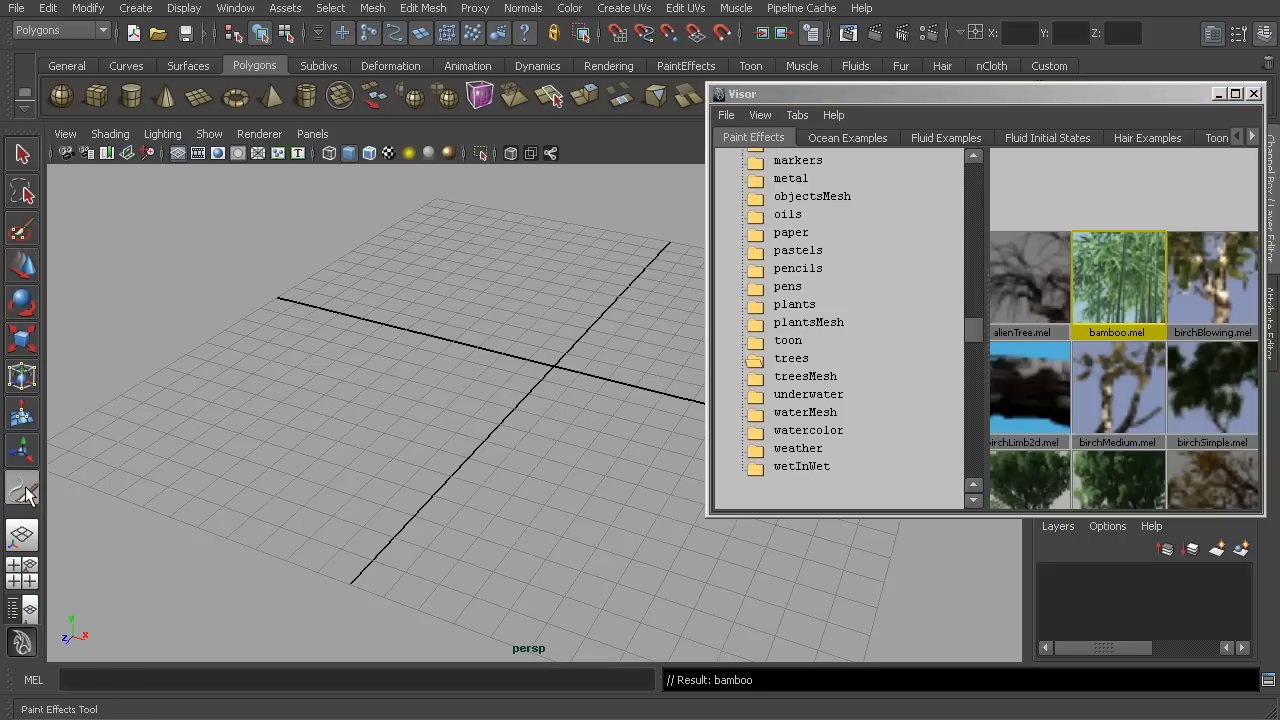
Step: Show the Paint Effects Tool settings with bamboo.mel still loaded
left_click(21, 490)
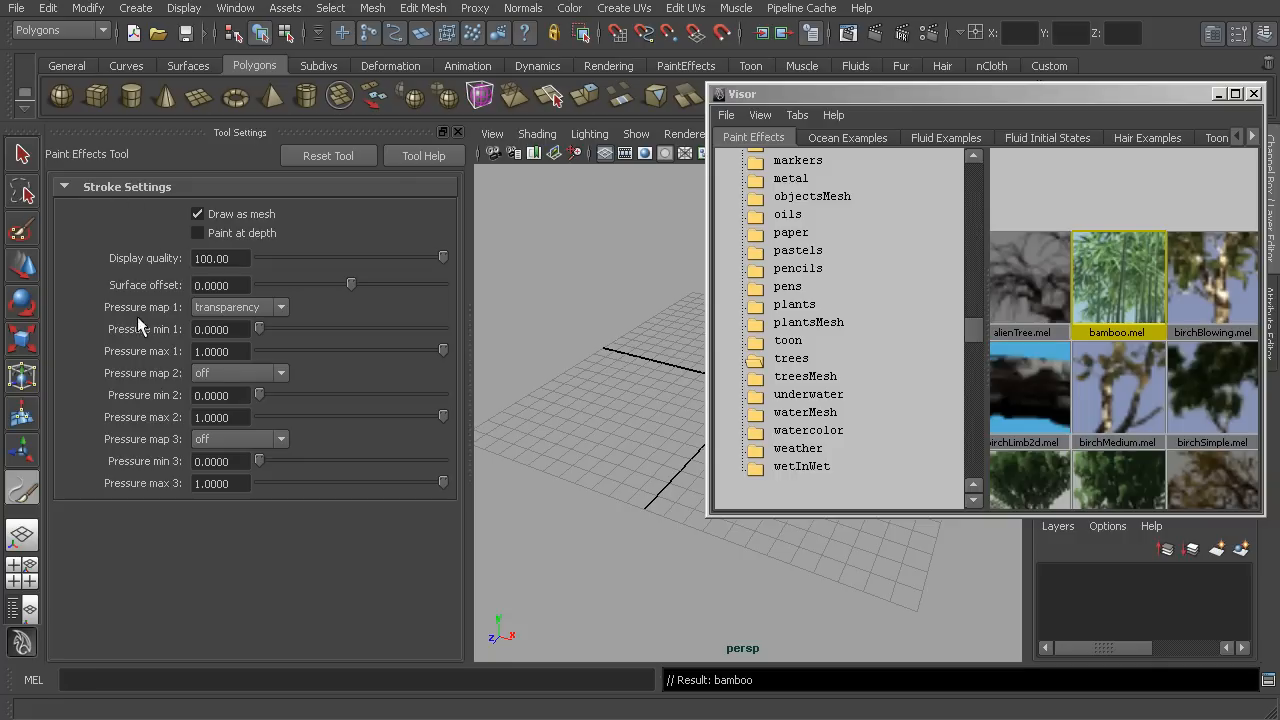
mouse_move(153, 380)
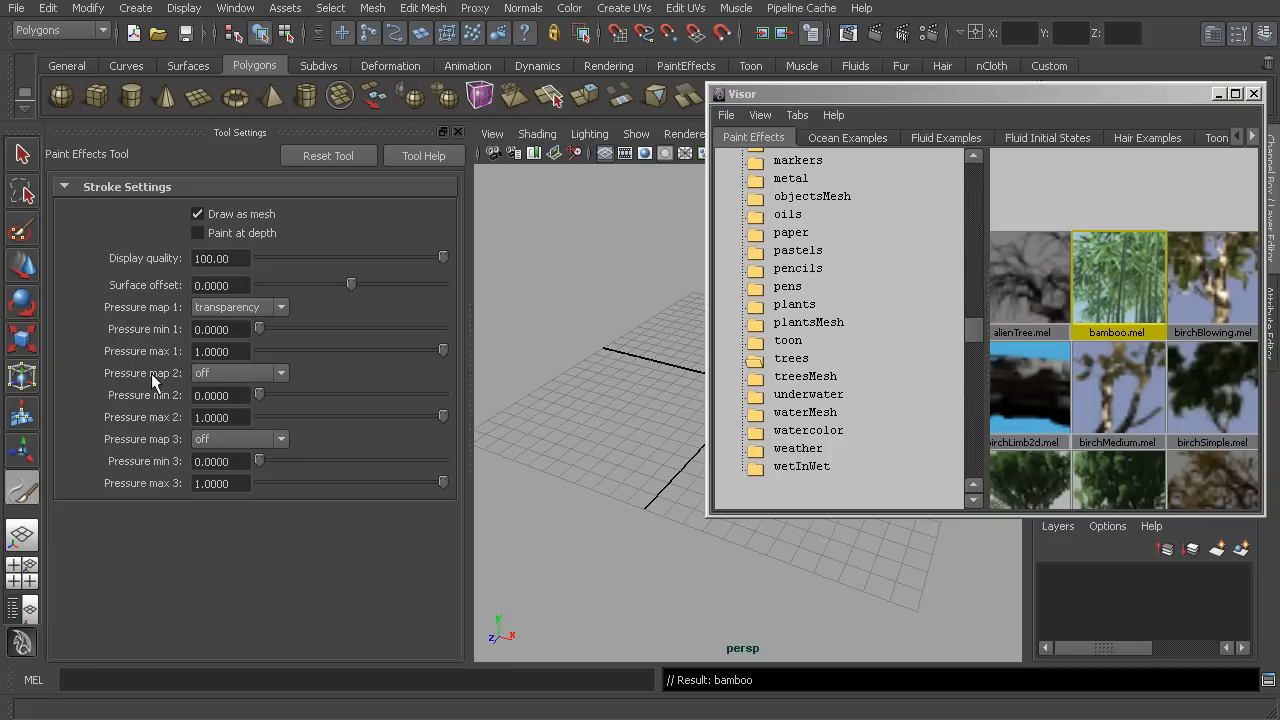
mouse_move(153, 447)
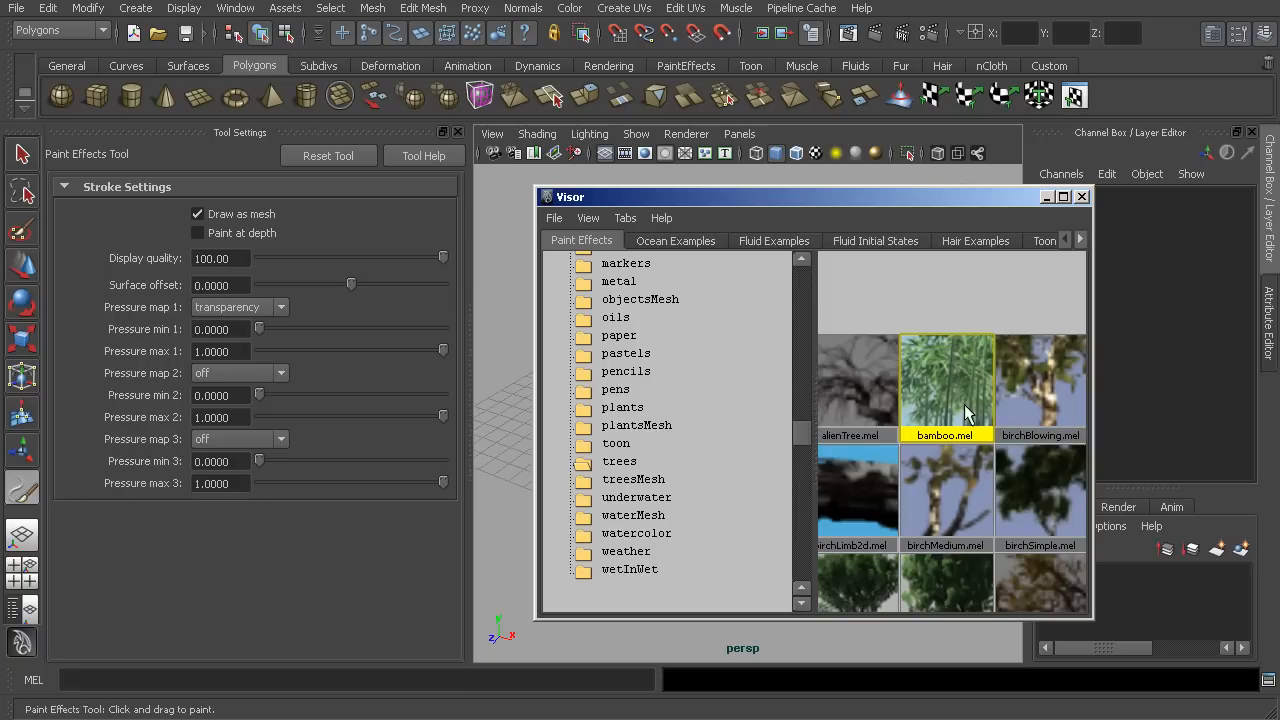
mouse_move(950, 218)
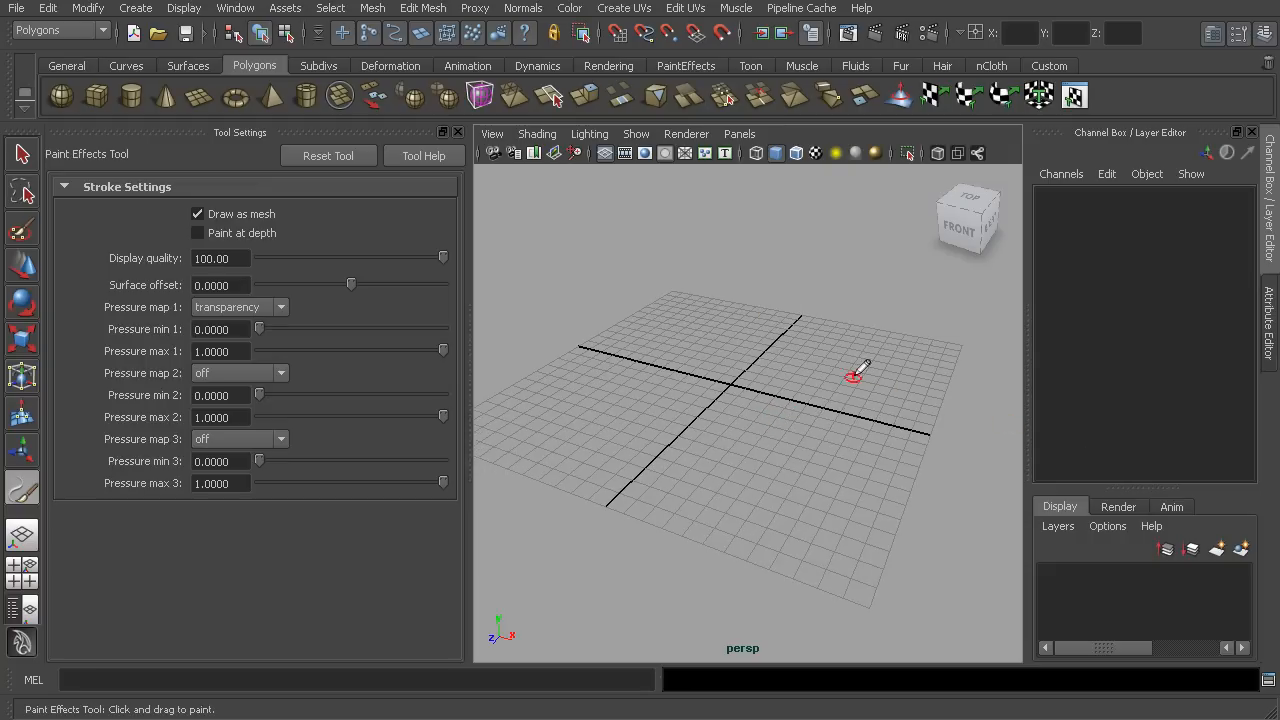
mouse_move(941, 373)
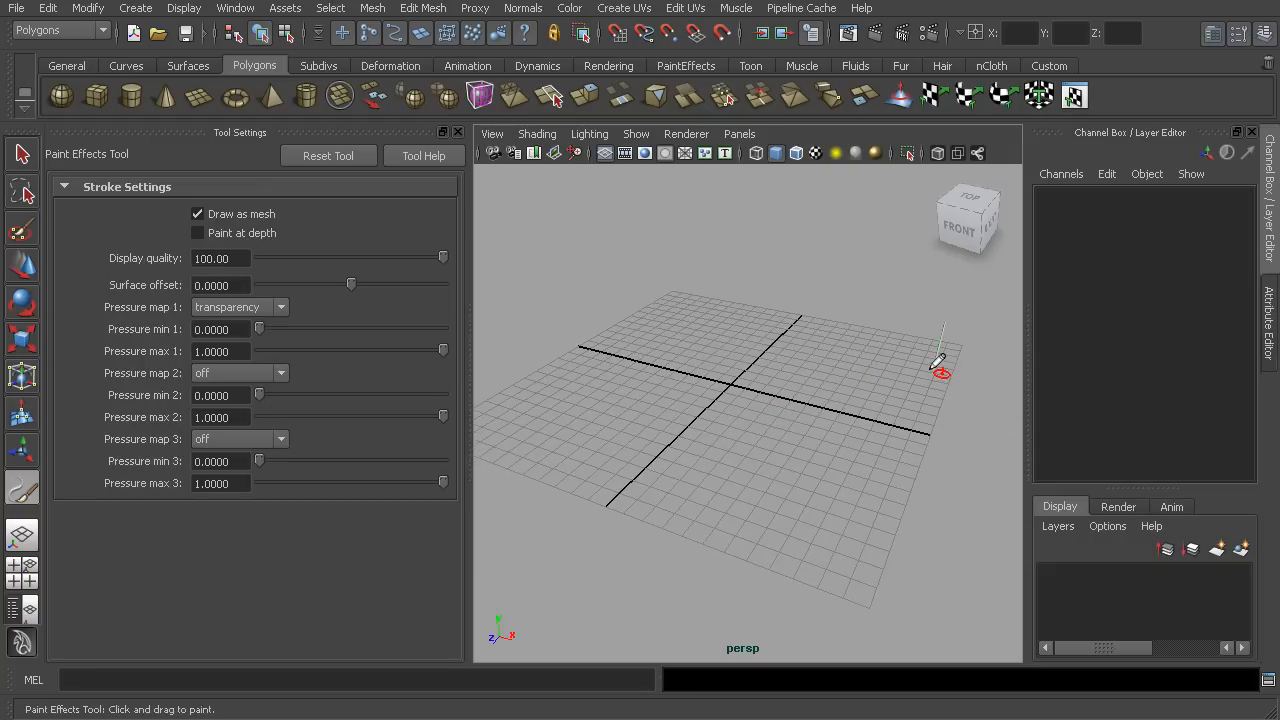
Step: Paint a trial bamboo stroke across the grid and undo it
left_click_drag(940, 360, 600, 390)
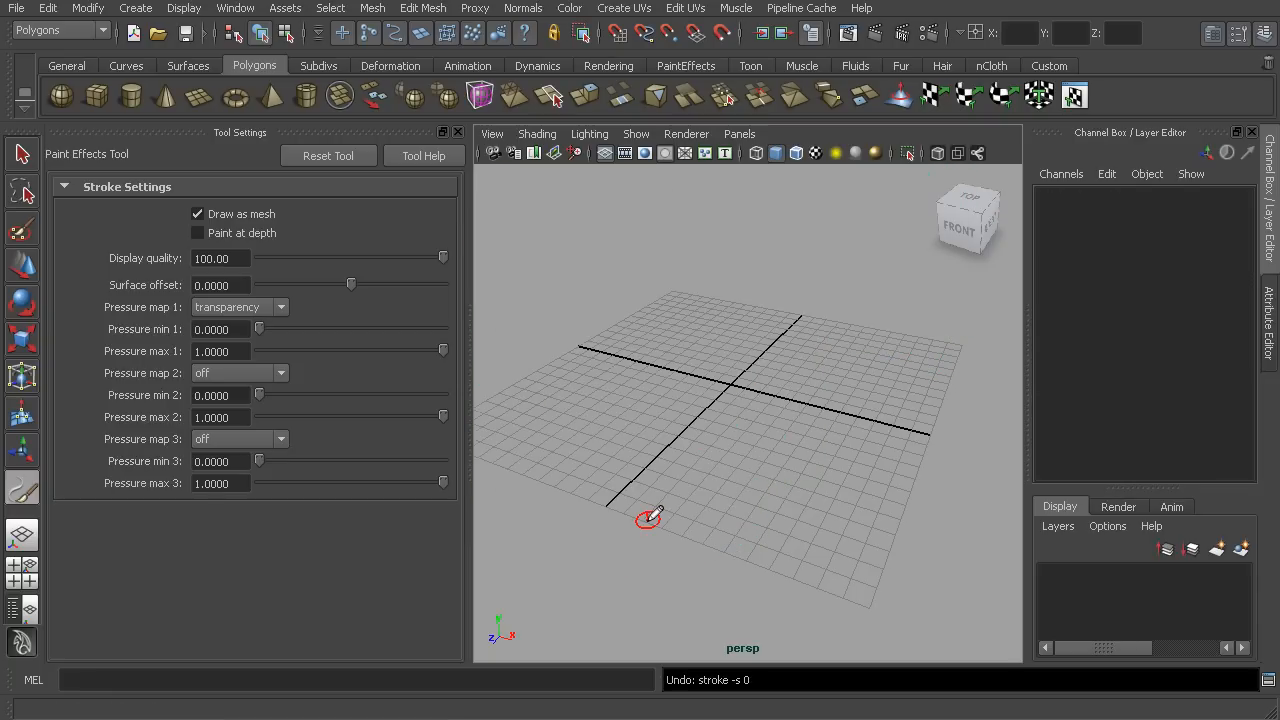
mouse_move(507, 425)
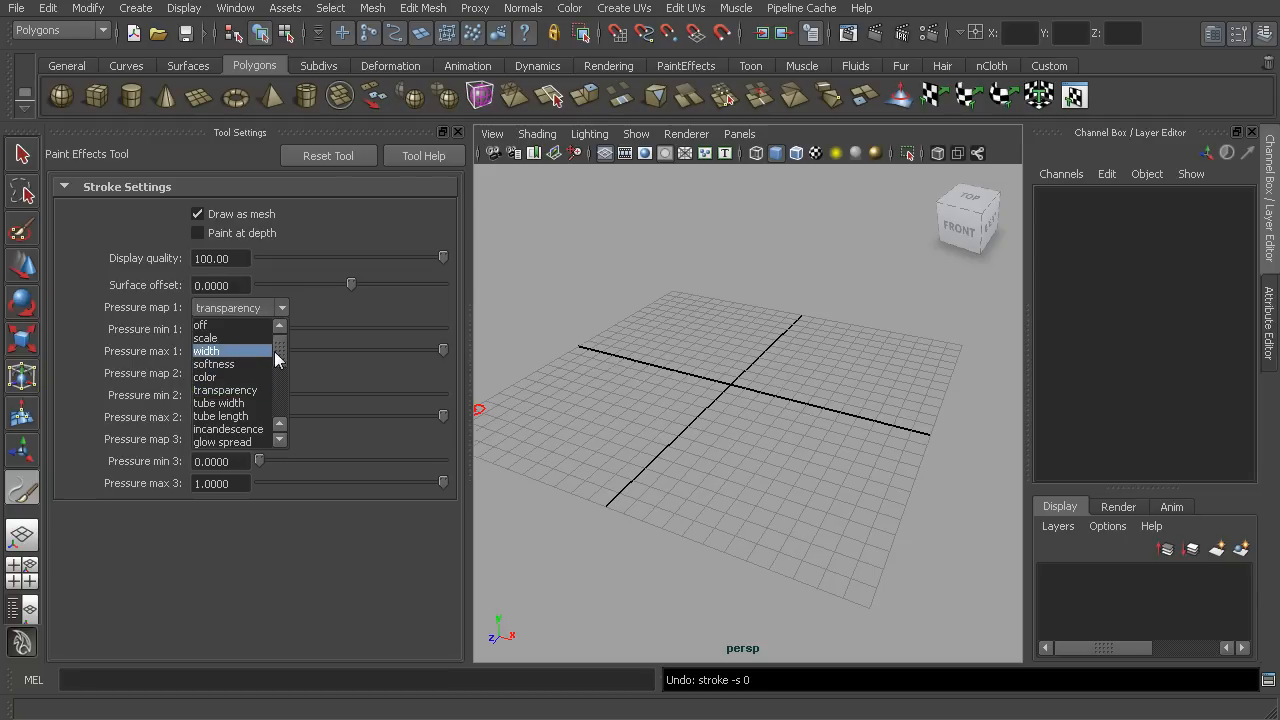
Step: Map Pressure map 1 to scale and raise its minimum to about 0.14
left_click(205, 337)
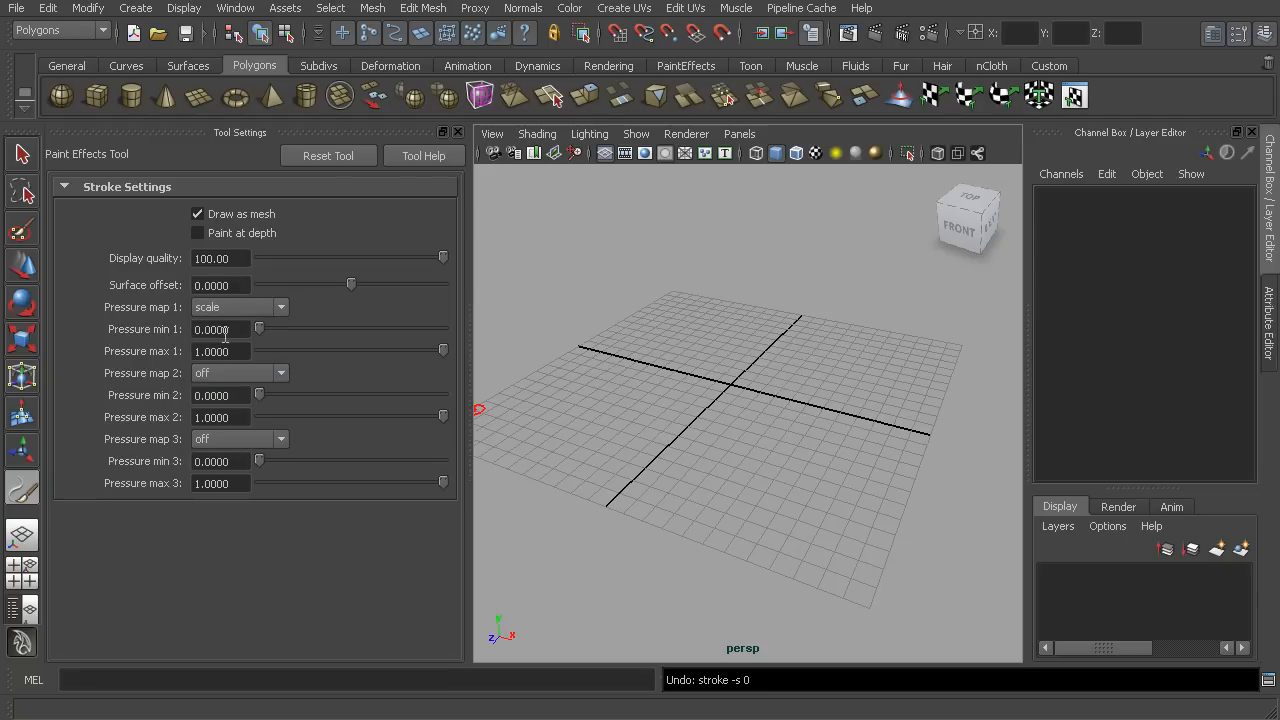
left_click(220, 329)
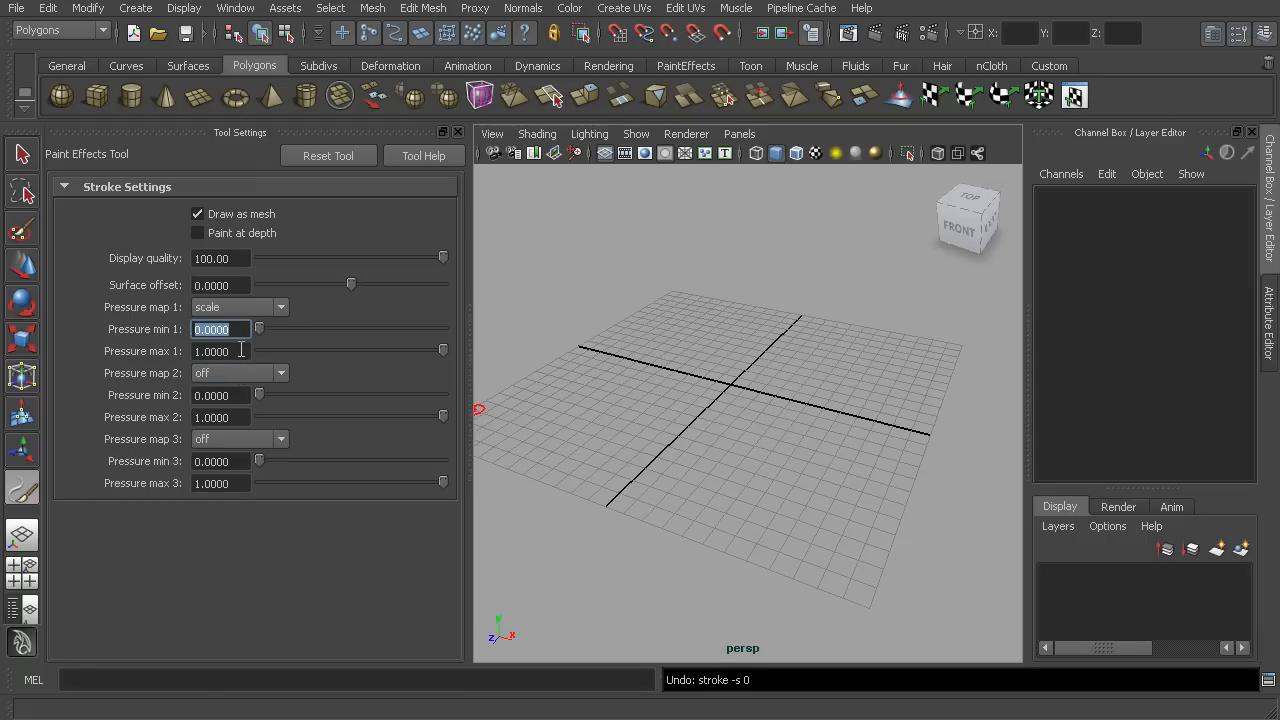
left_click(218, 351)
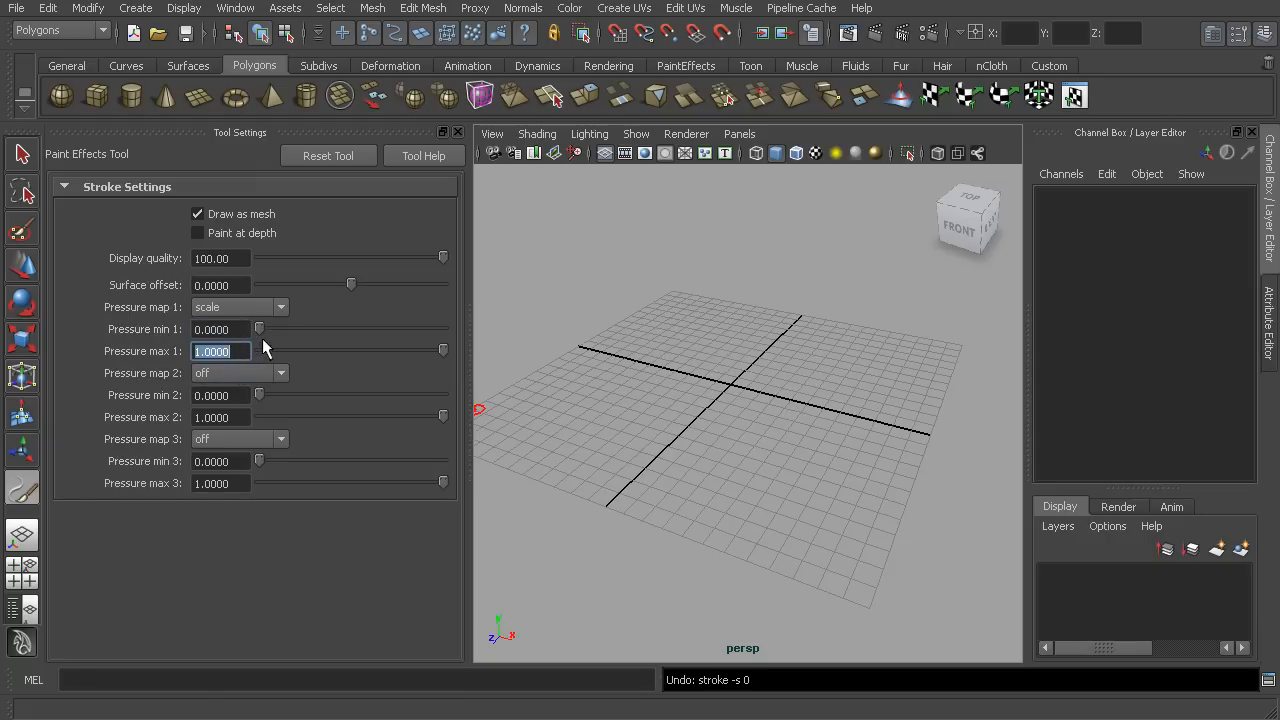
mouse_move(258, 332)
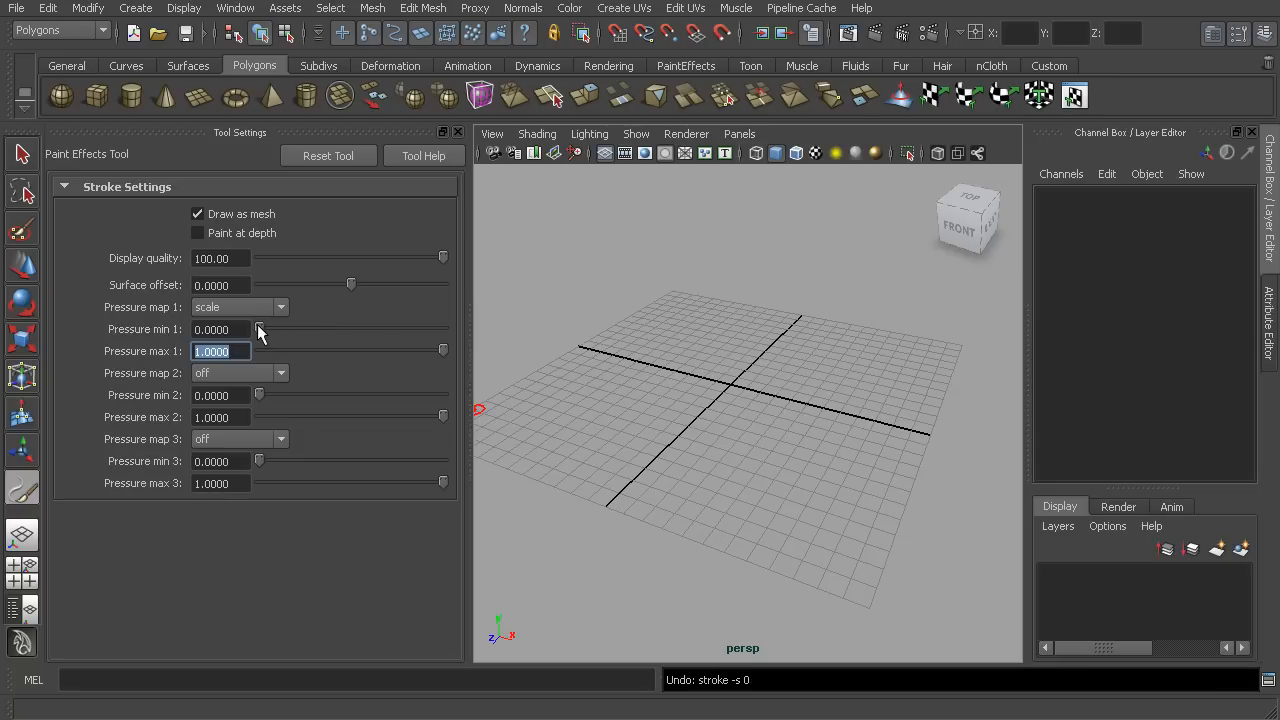
left_click_drag(259, 329, 266, 329)
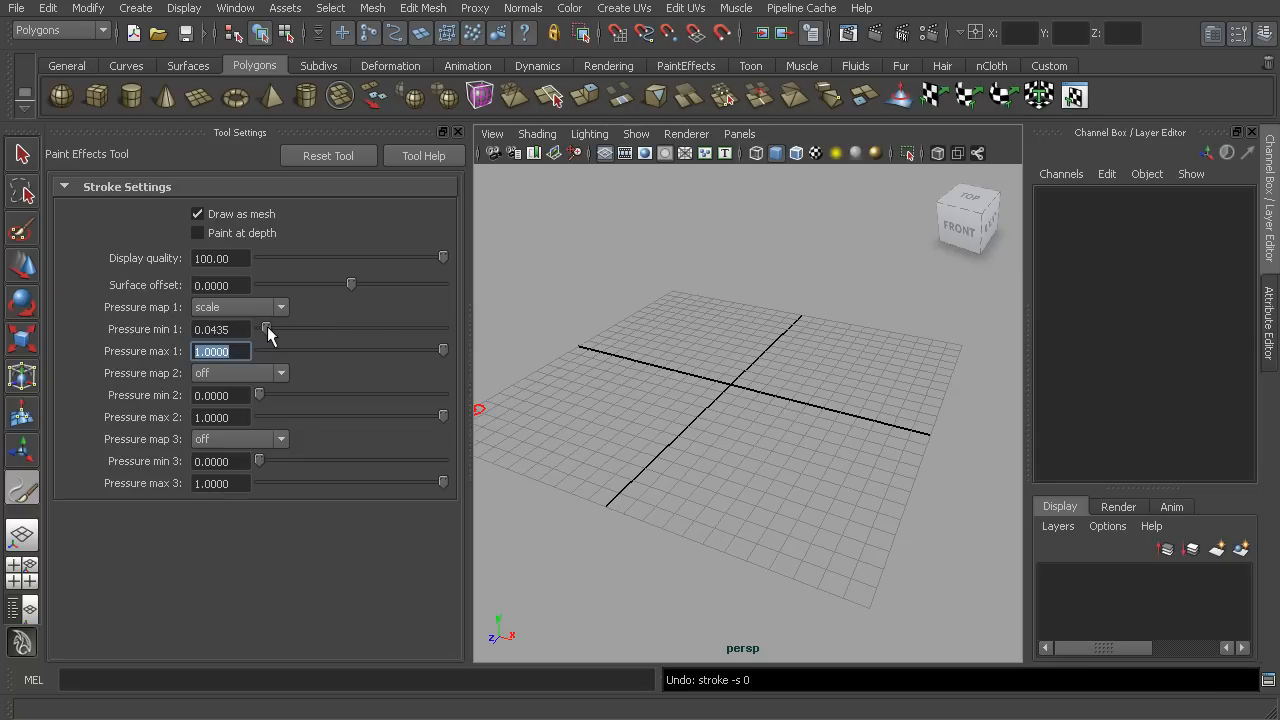
left_click_drag(266, 329, 287, 329)
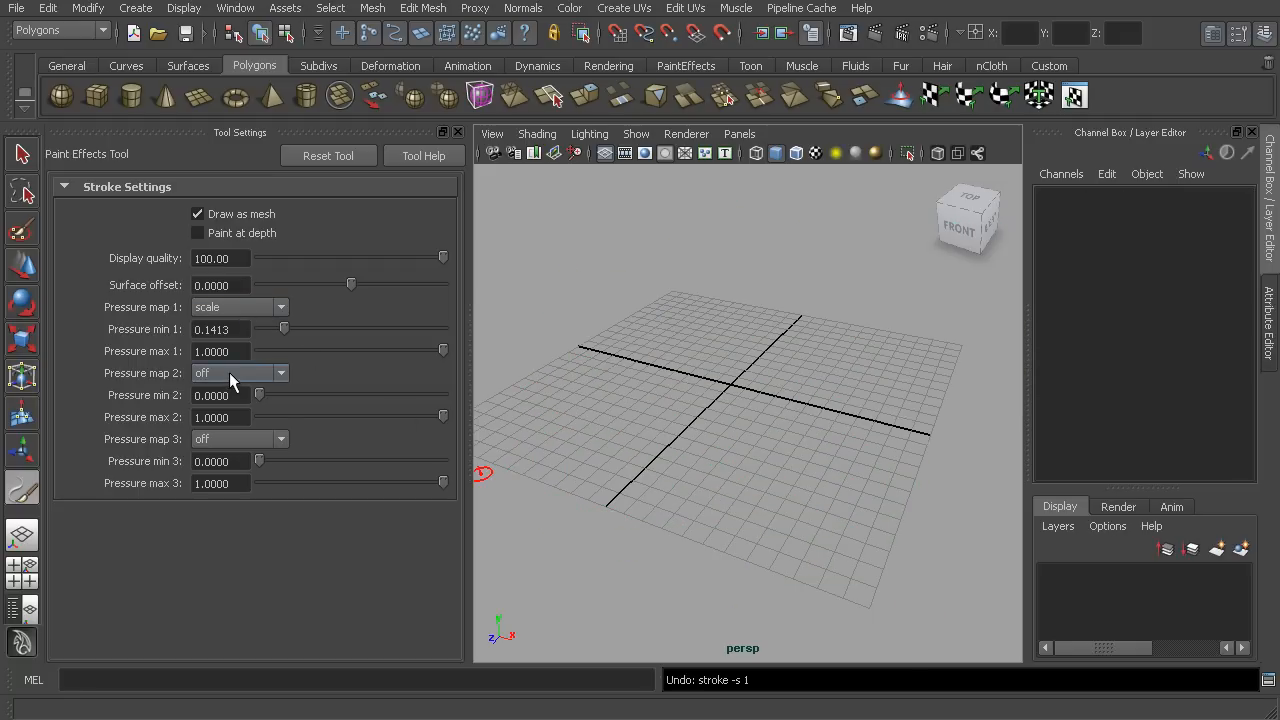
mouse_move(249, 391)
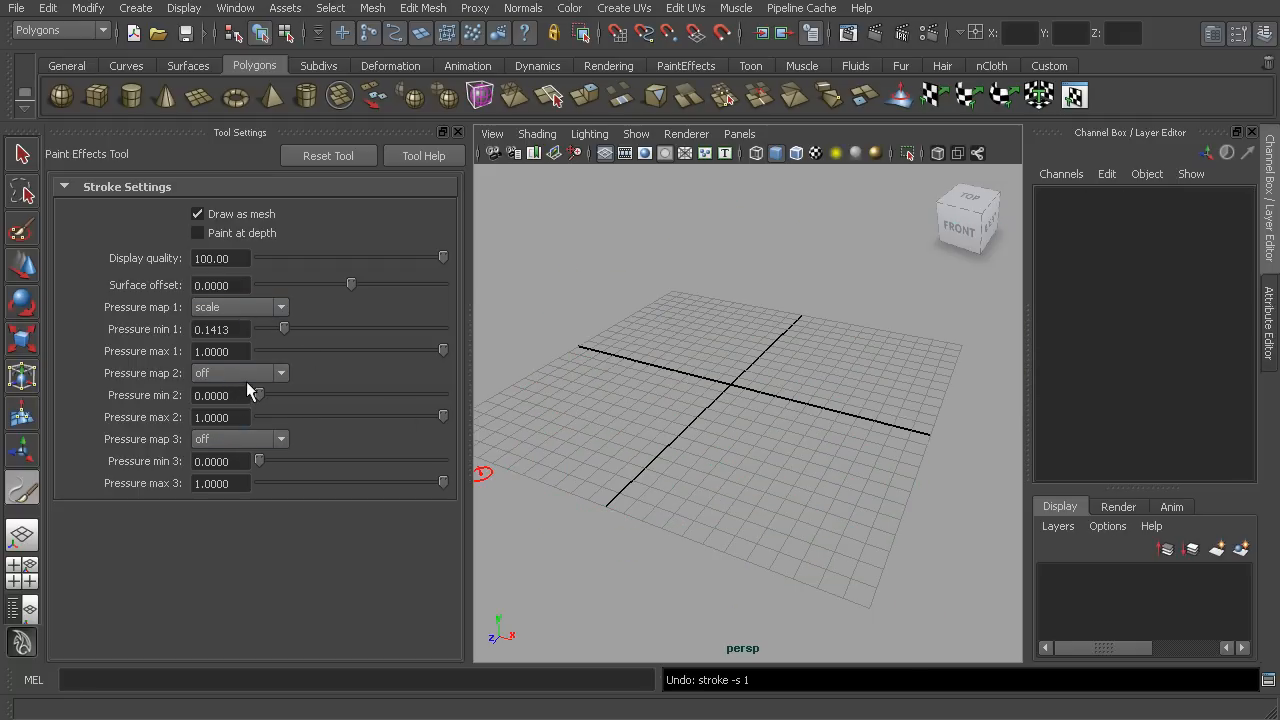
mouse_move(267, 390)
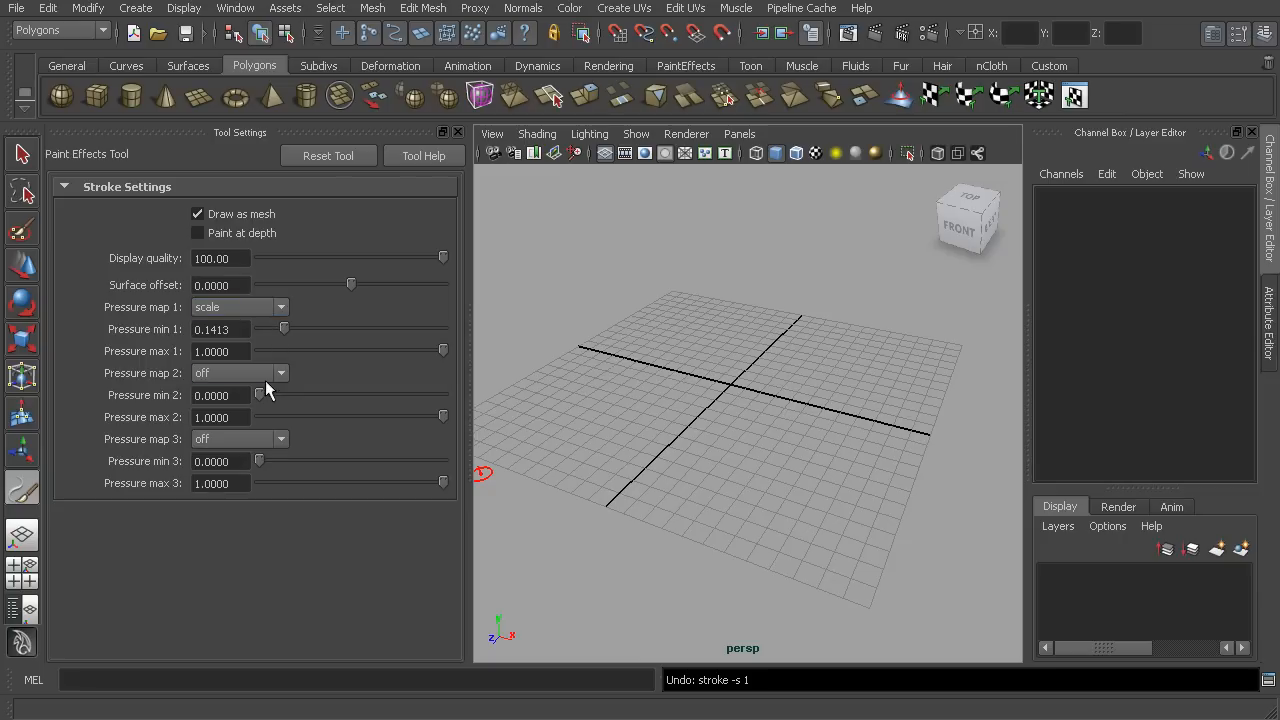
Step: Map Pressure map 2 to num leaves, ranging from 0 to 1
left_click(280, 373)
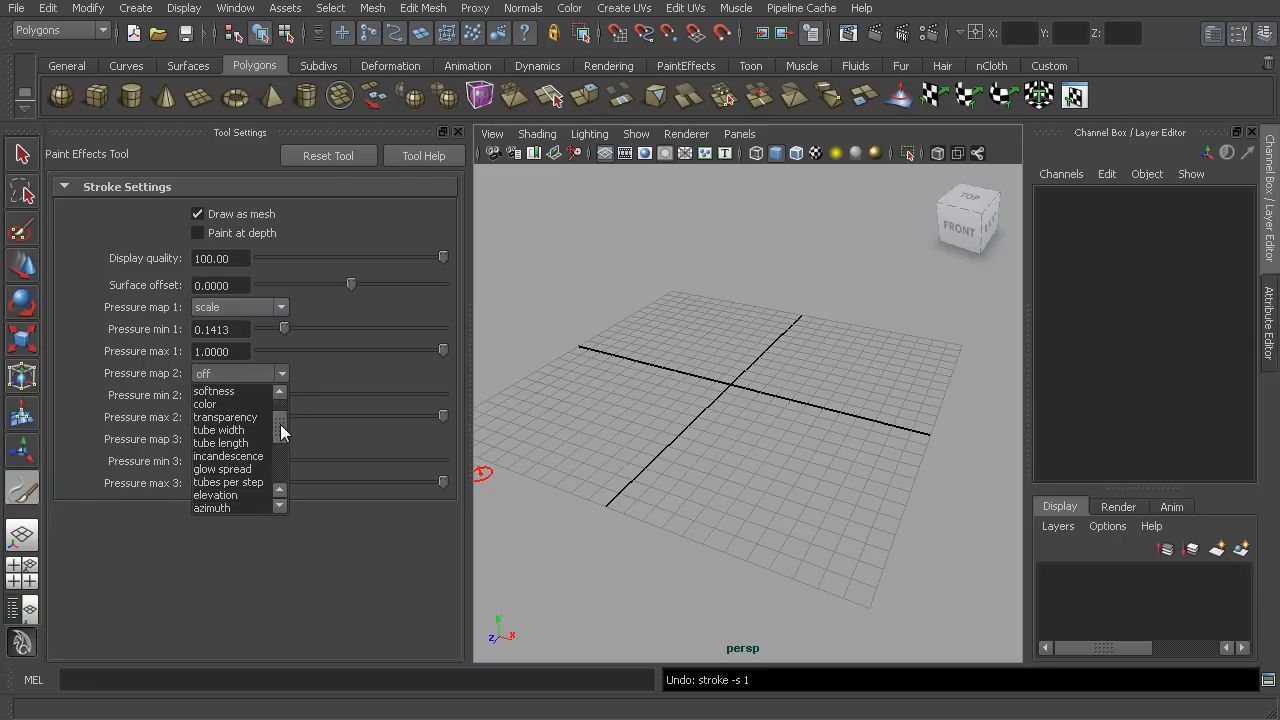
scroll("down", 3)
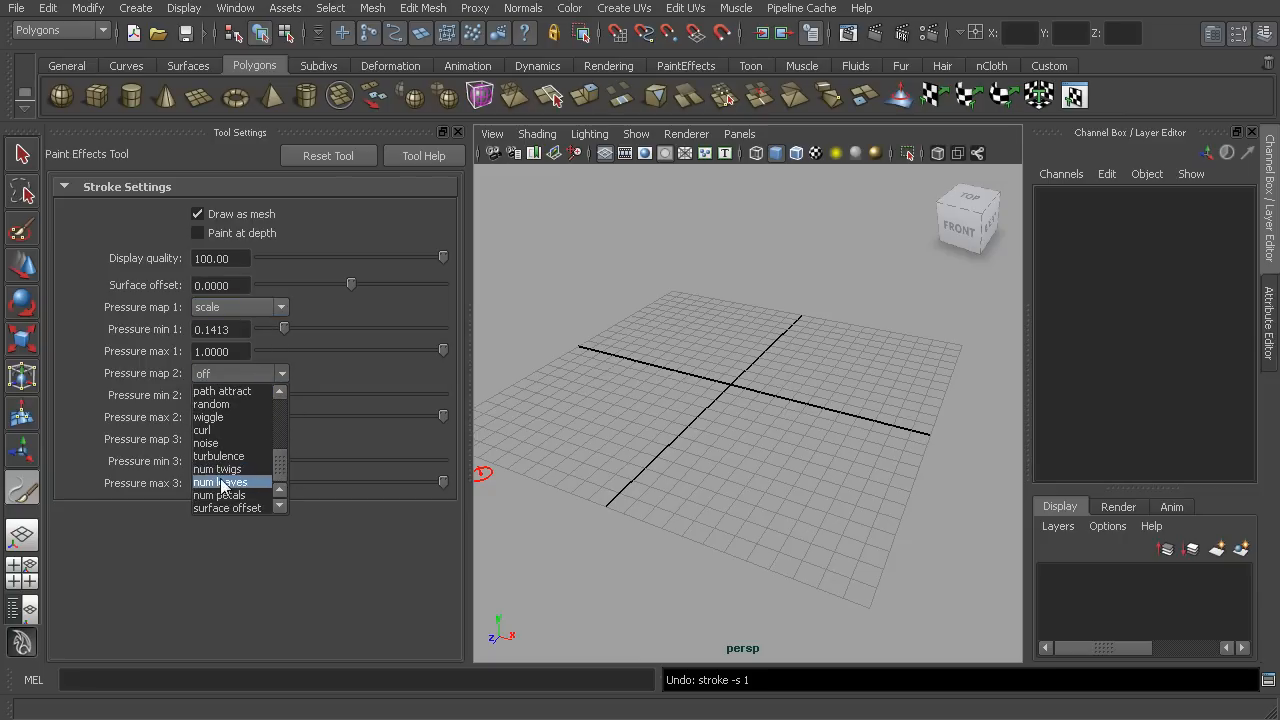
left_click(220, 481)
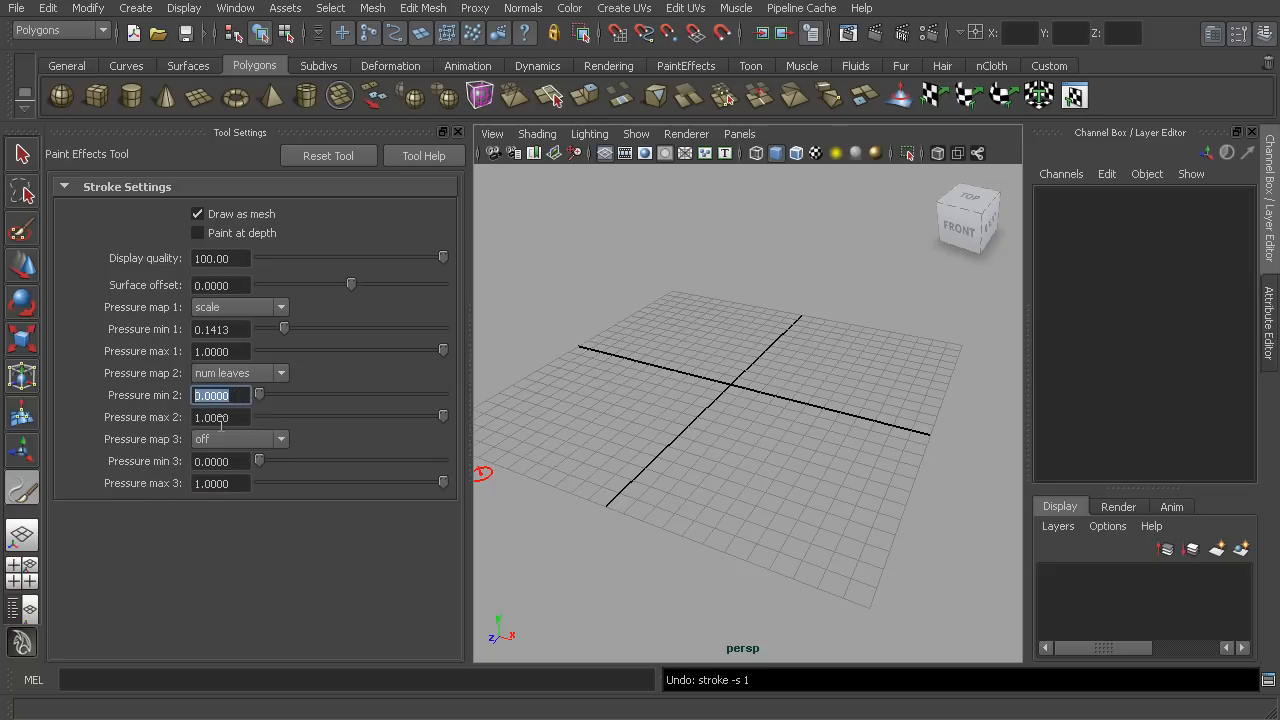
left_click(220, 417)
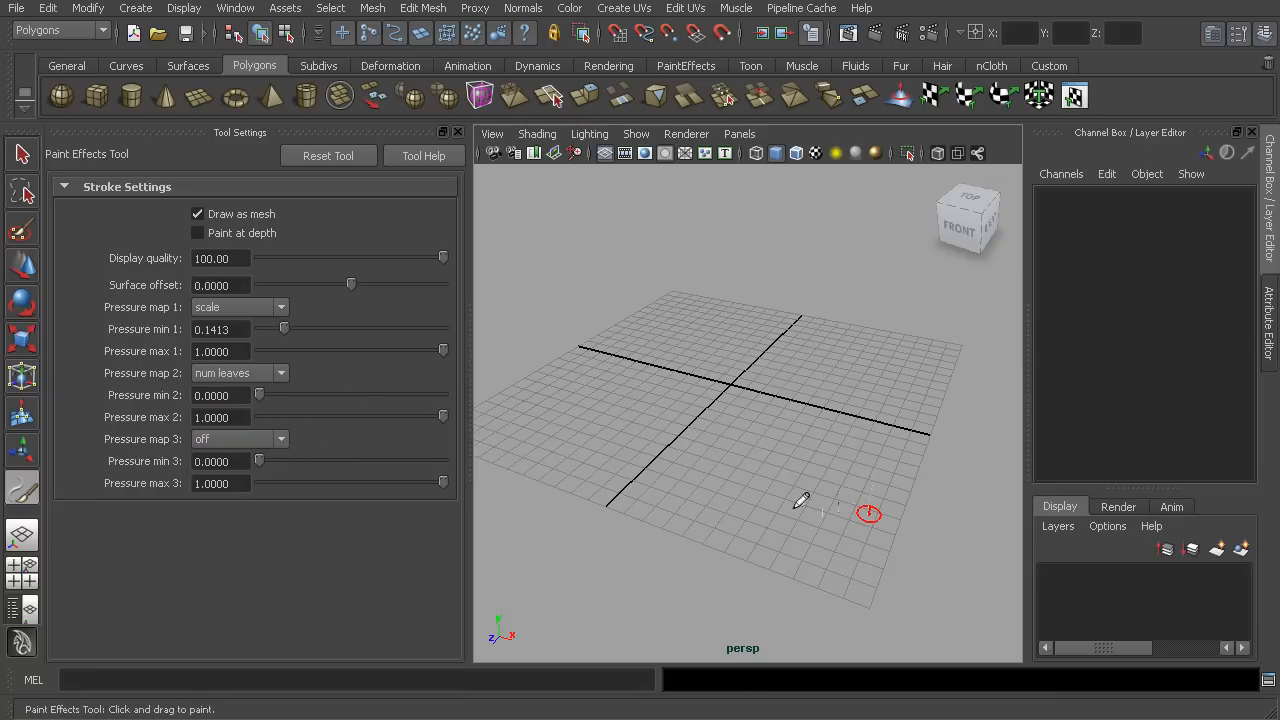
Step: Paint four bamboo strokes across the lower, left and middle grid, then switch to the Select Tool
left_click_drag(800, 500, 640, 495)
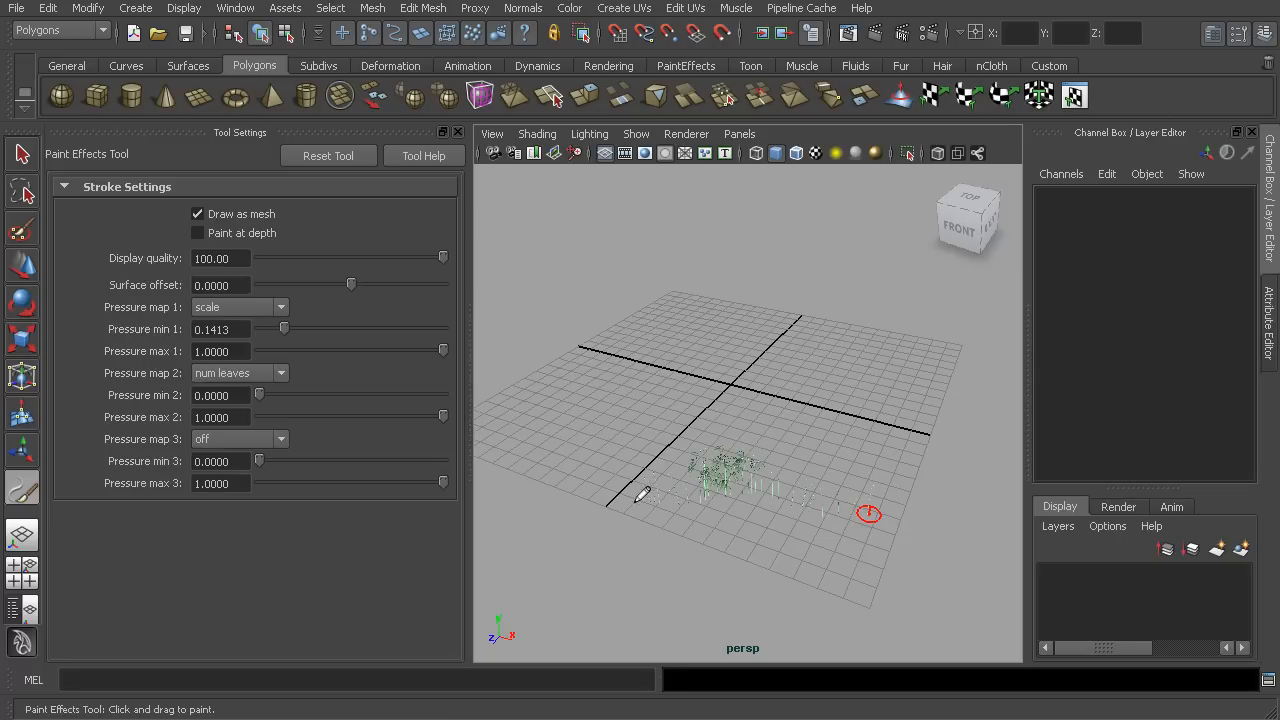
left_click_drag(640, 495, 575, 440)
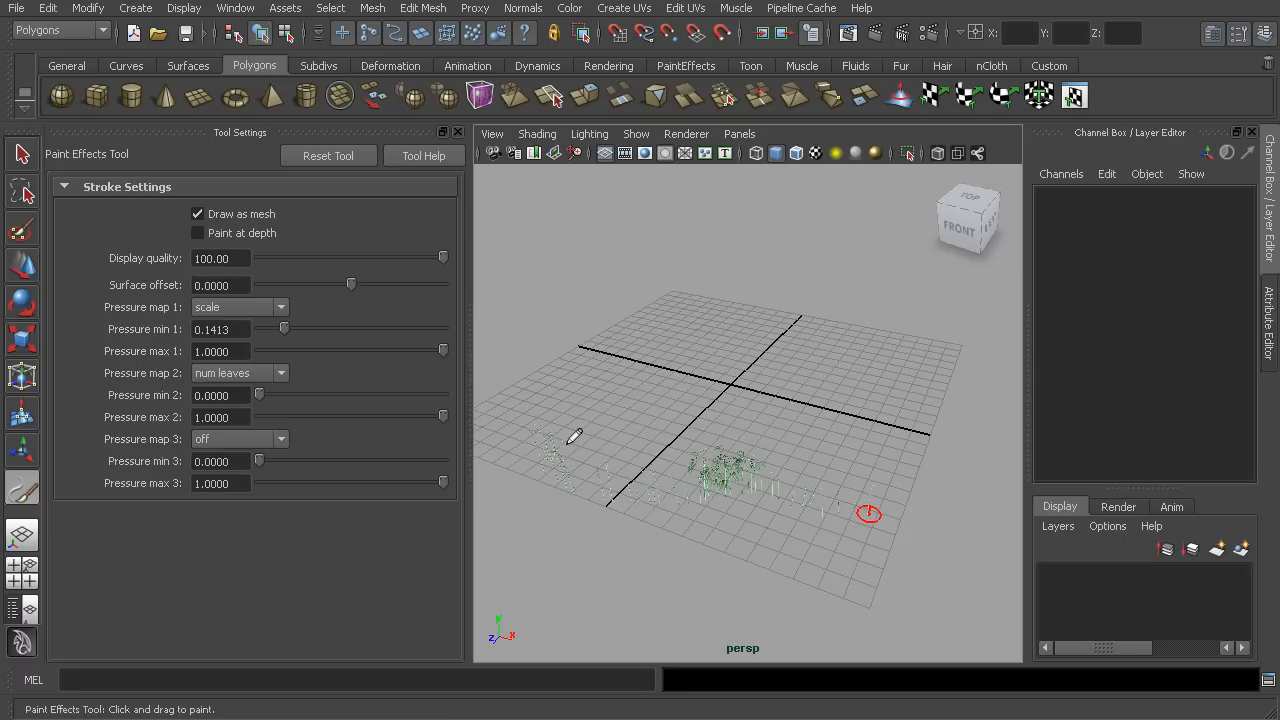
left_click_drag(575, 435, 730, 445)
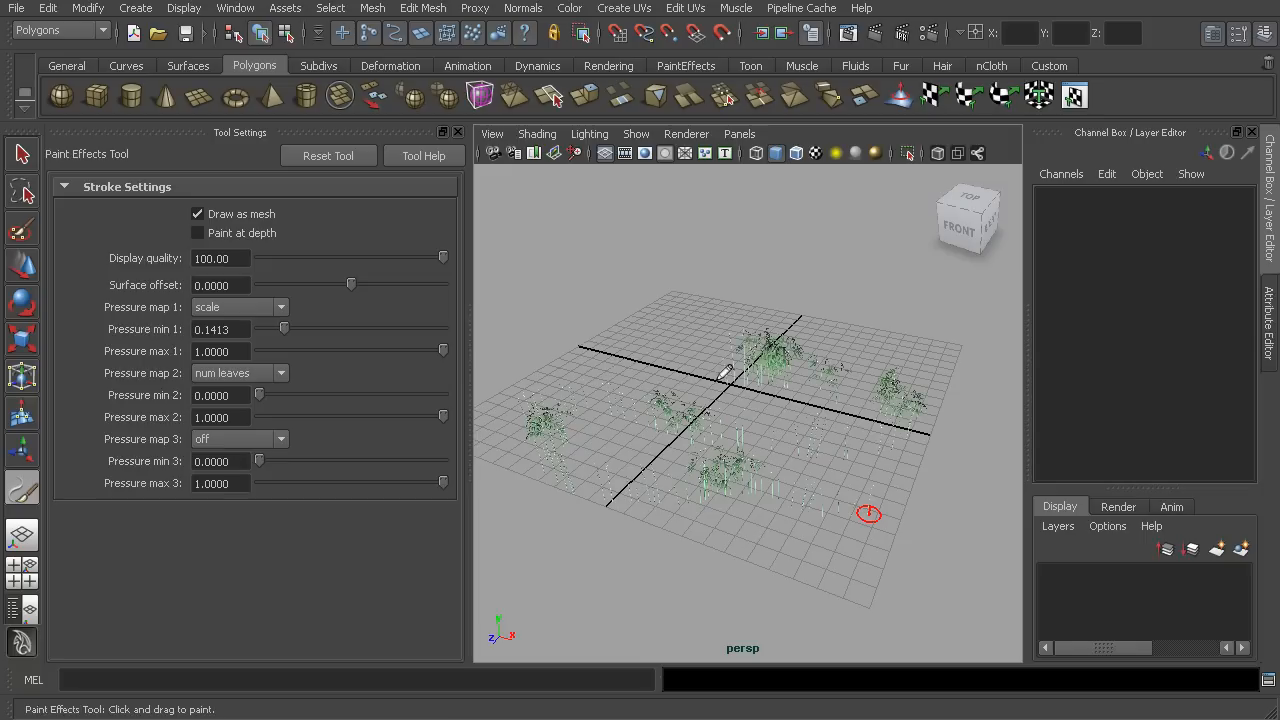
left_click_drag(730, 375, 520, 360)
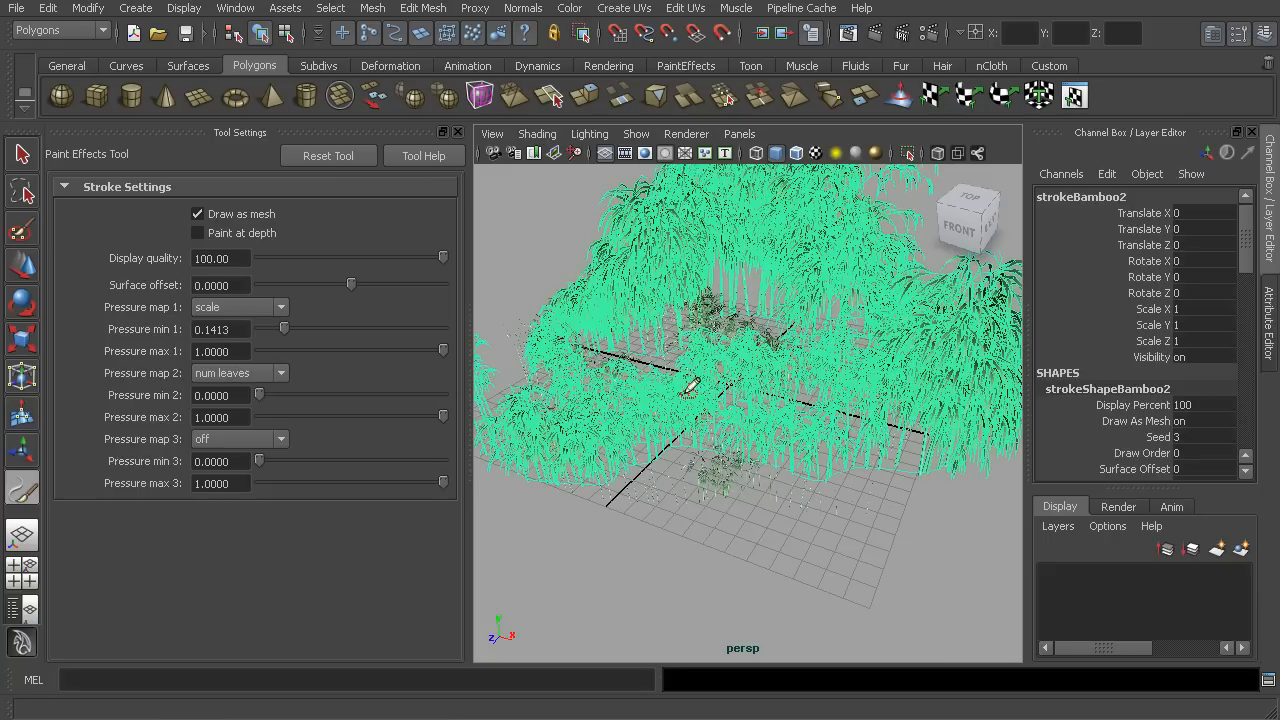
left_click(18, 155)
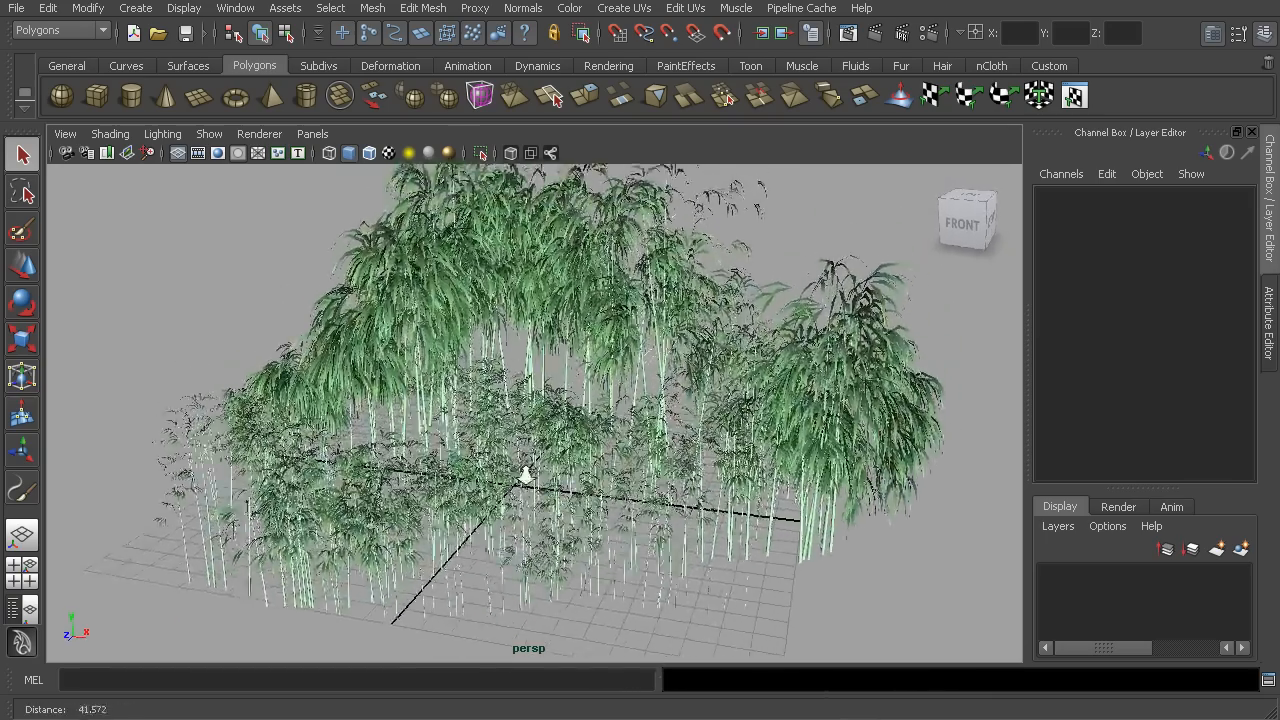
left_click_drag(525, 475, 570, 505)
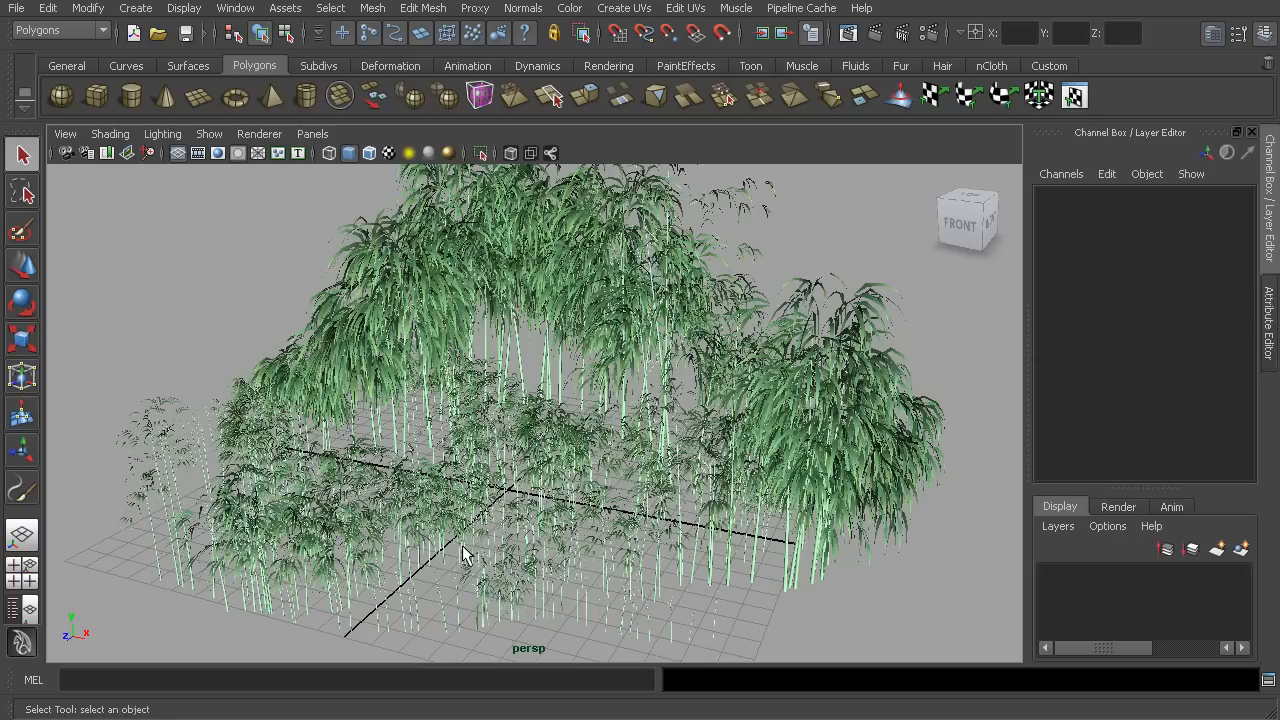
mouse_move(514, 541)
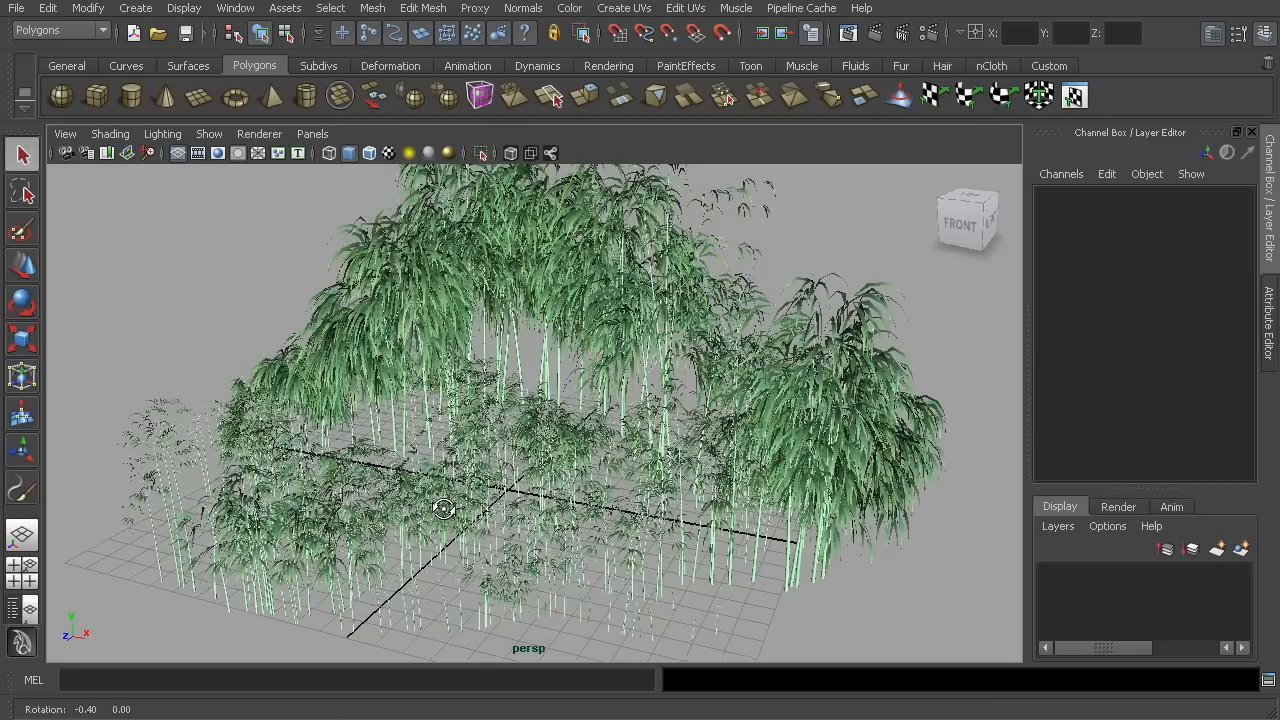
left_click_drag(475, 507, 510, 510)
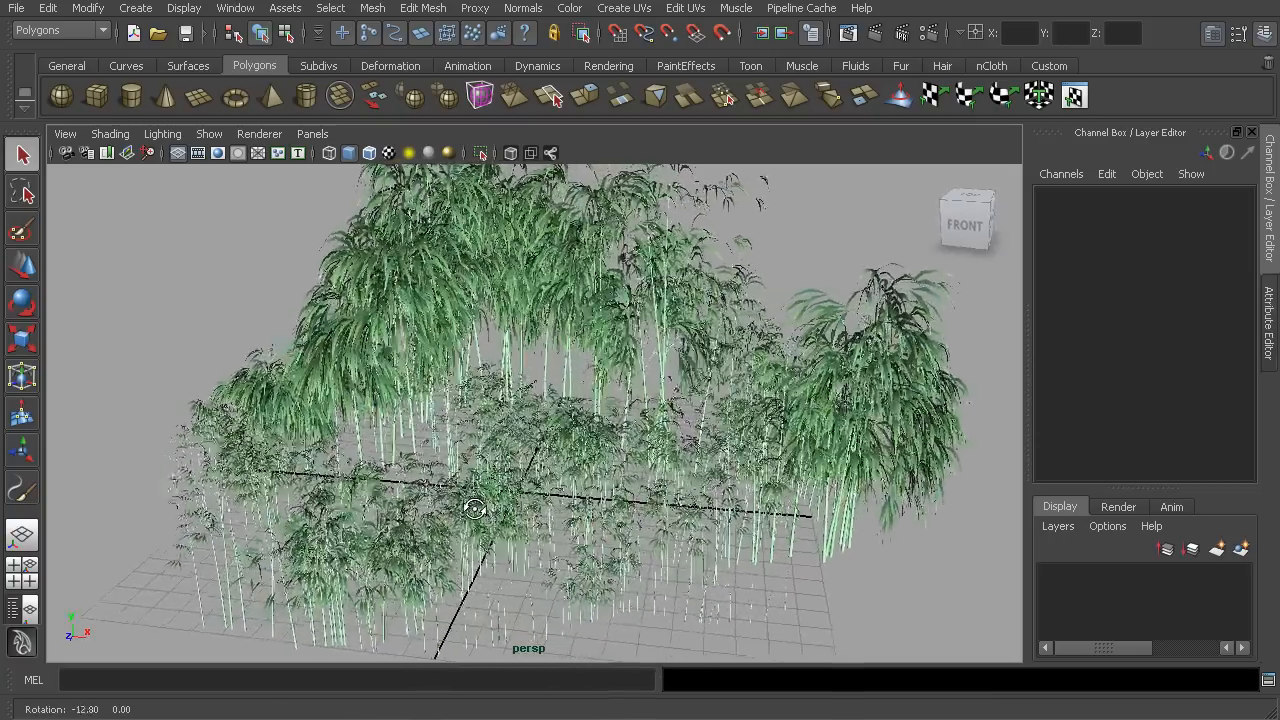
left_click_drag(475, 505, 490, 507)
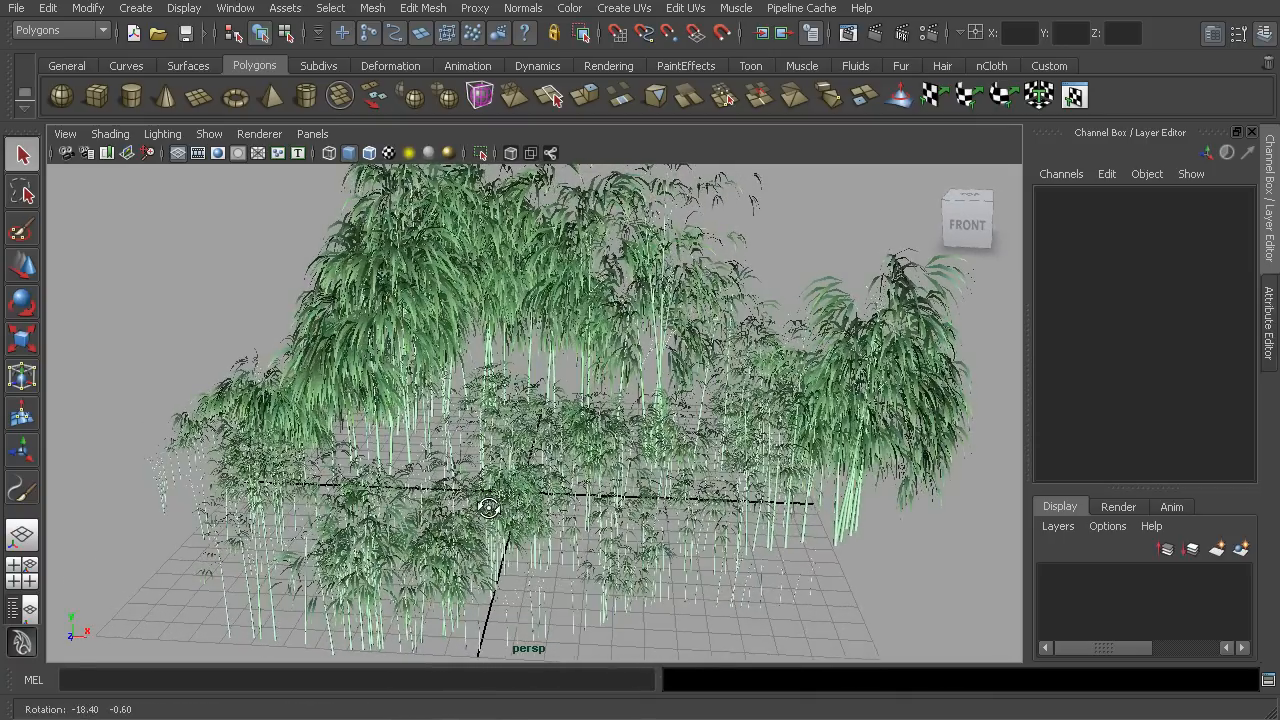